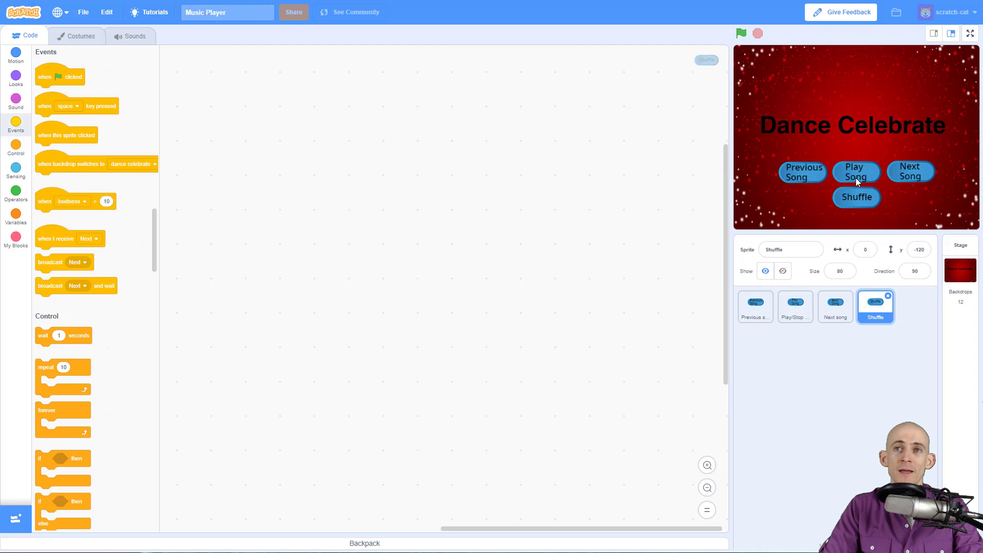
Inspect the Shuffle sprite's 'off' and 'on' costumes, leaving 'off' selected
click(81, 36)
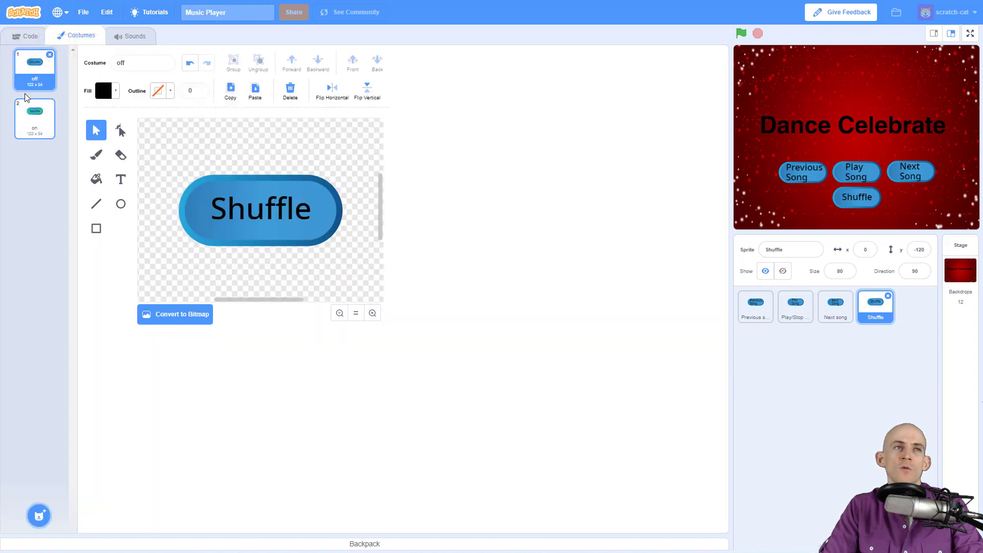
click(32, 117)
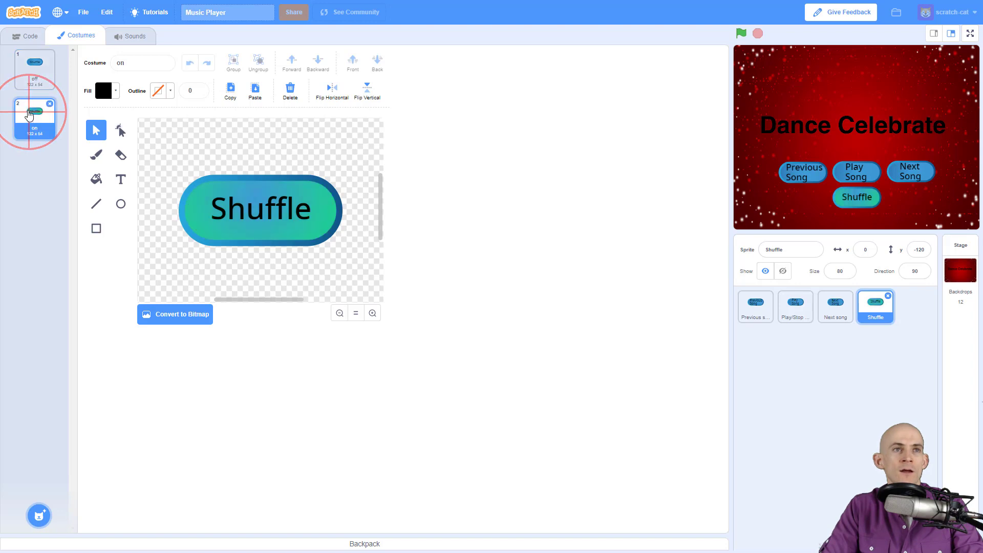
click(34, 69)
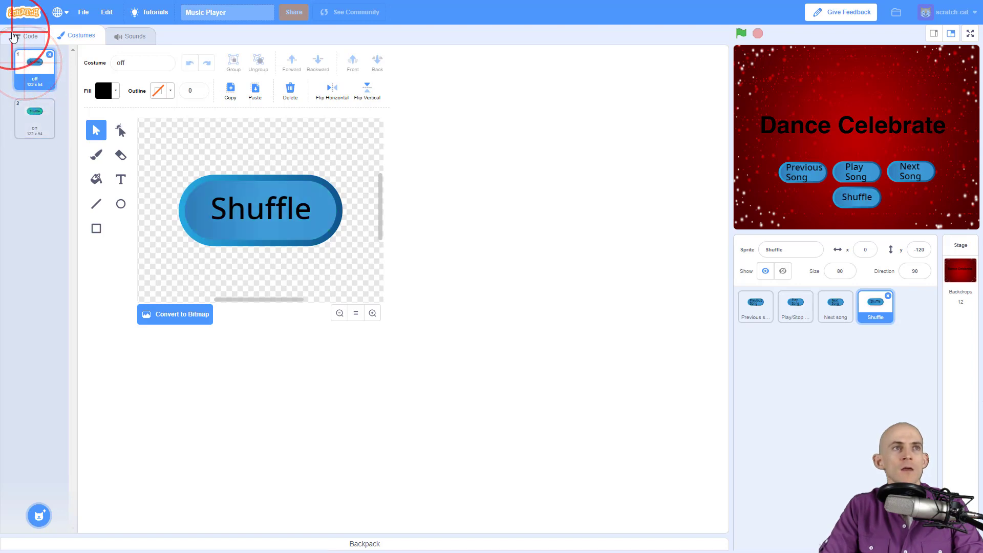
Build a 'when I receive Reset' script: switch costume to off, set Is the shuffle button on? to no
click(25, 36)
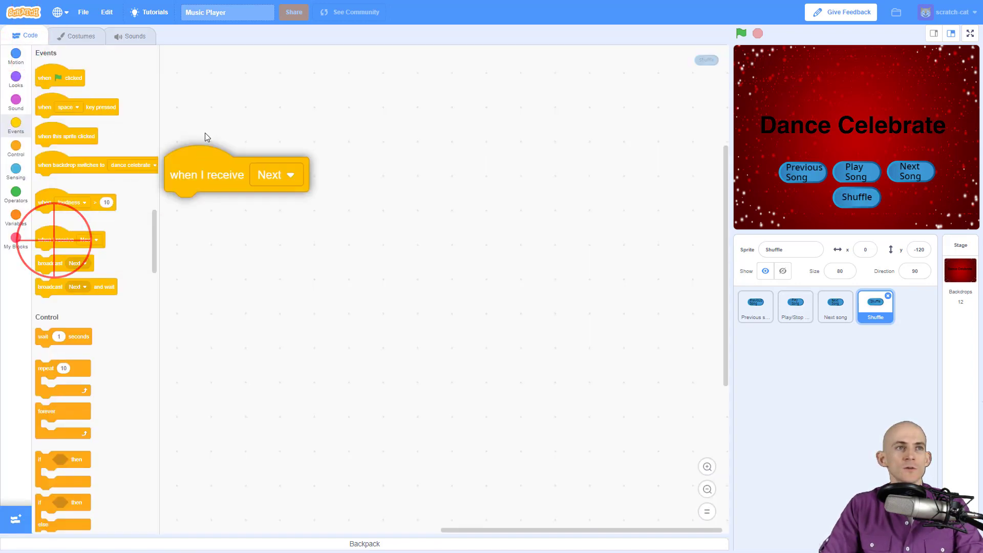
click(307, 125)
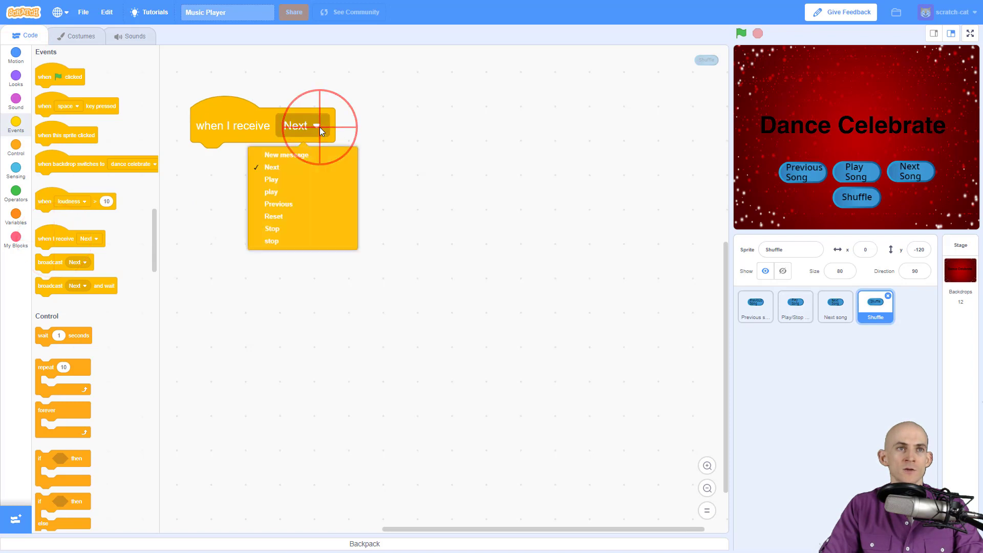
click(273, 216)
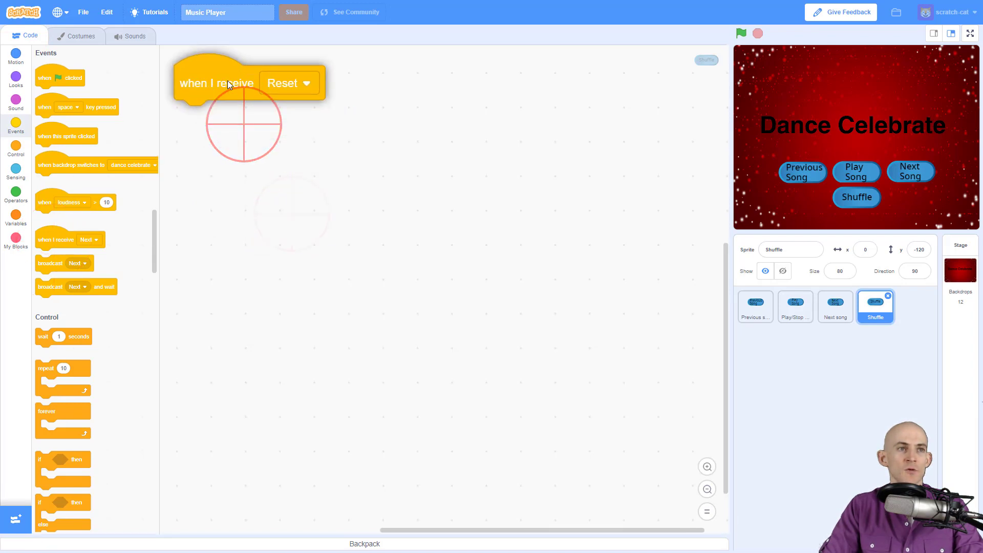
click(17, 81)
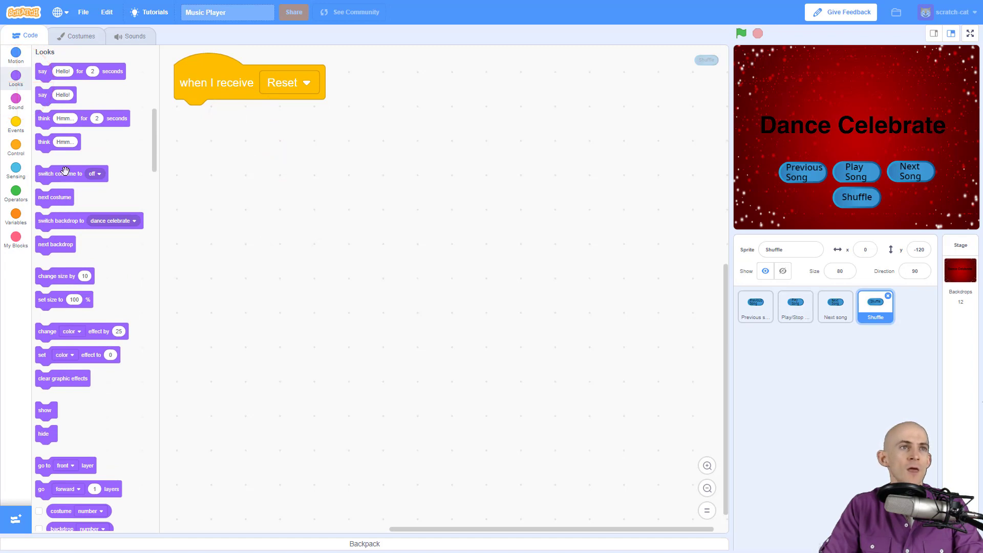
drag(59, 173, 224, 117)
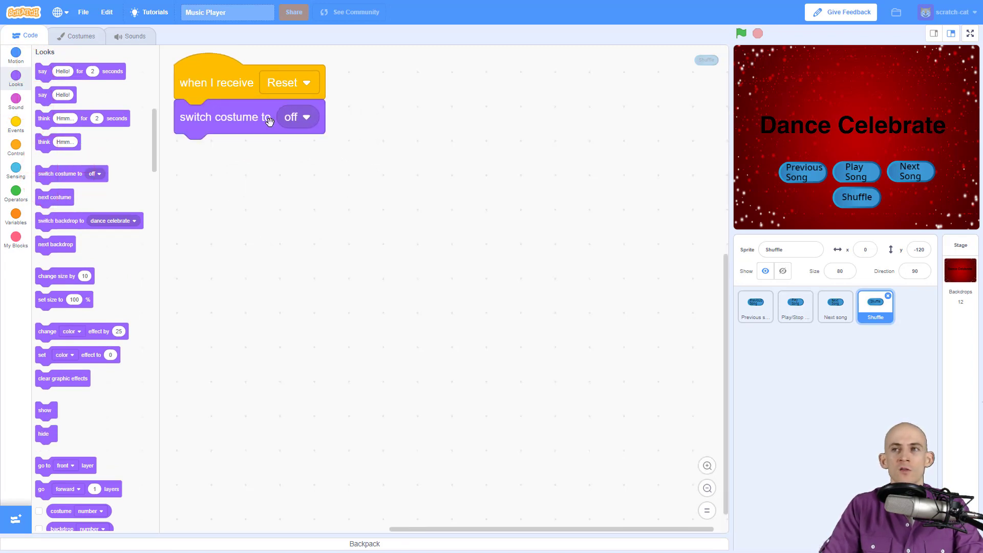
mouse_move(114, 197)
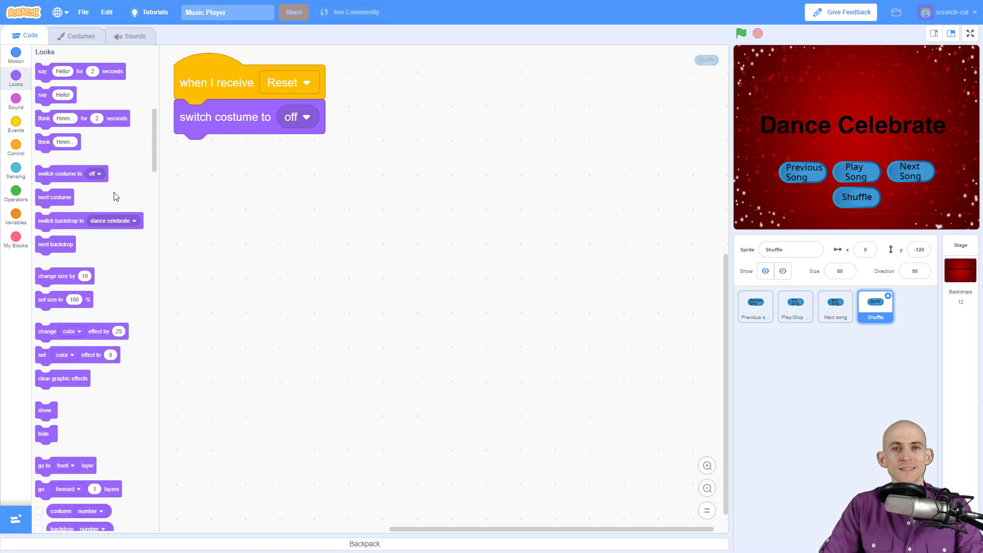
click(16, 213)
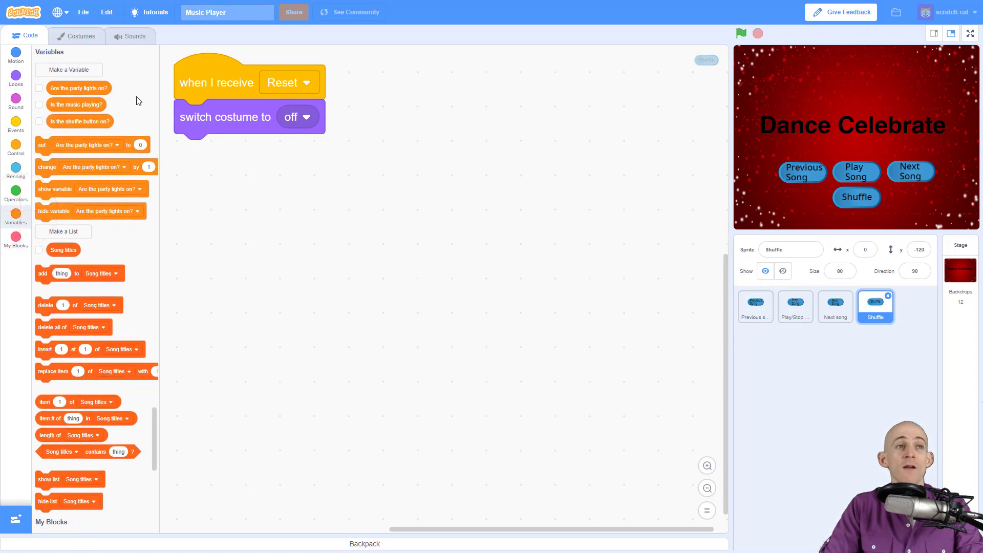
mouse_move(60, 122)
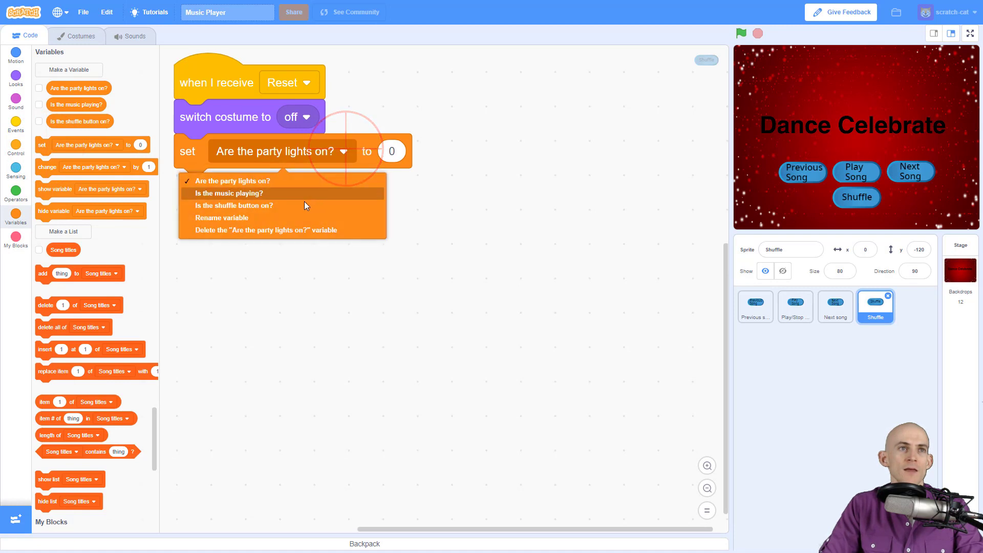
click(234, 206)
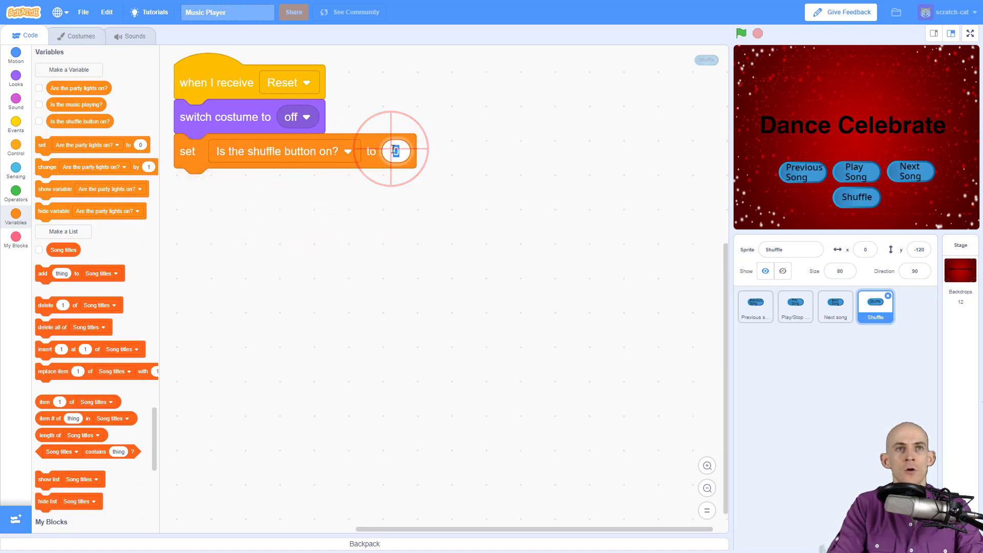
text(no)
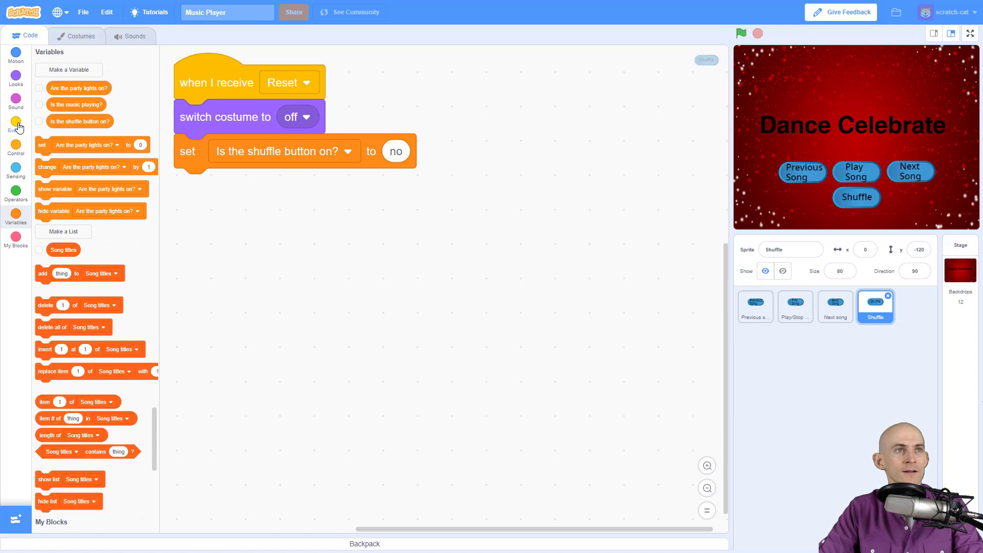
Build a when-this-sprite-clicked if-else testing Is the shuffle button on? = yes, setting it to no
click(16, 126)
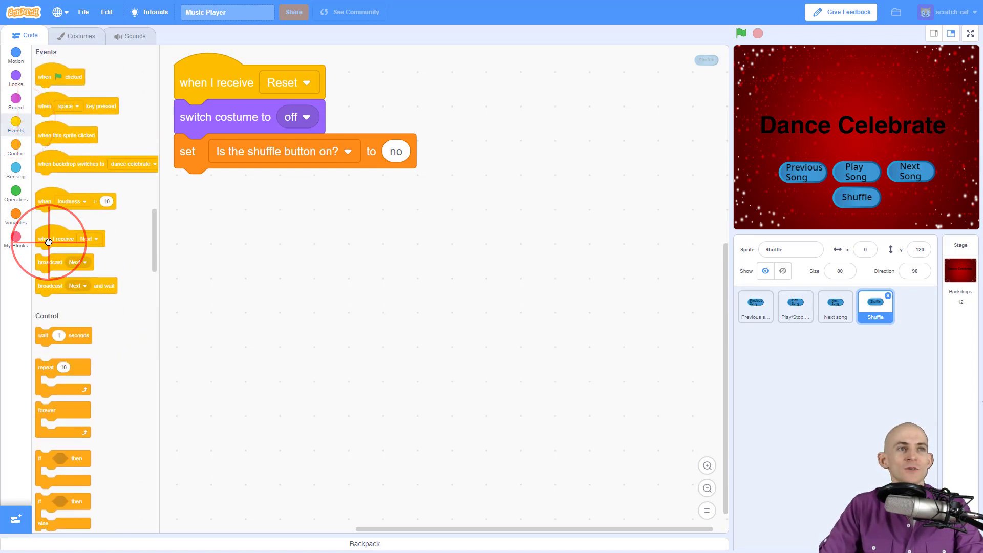
mouse_move(49, 129)
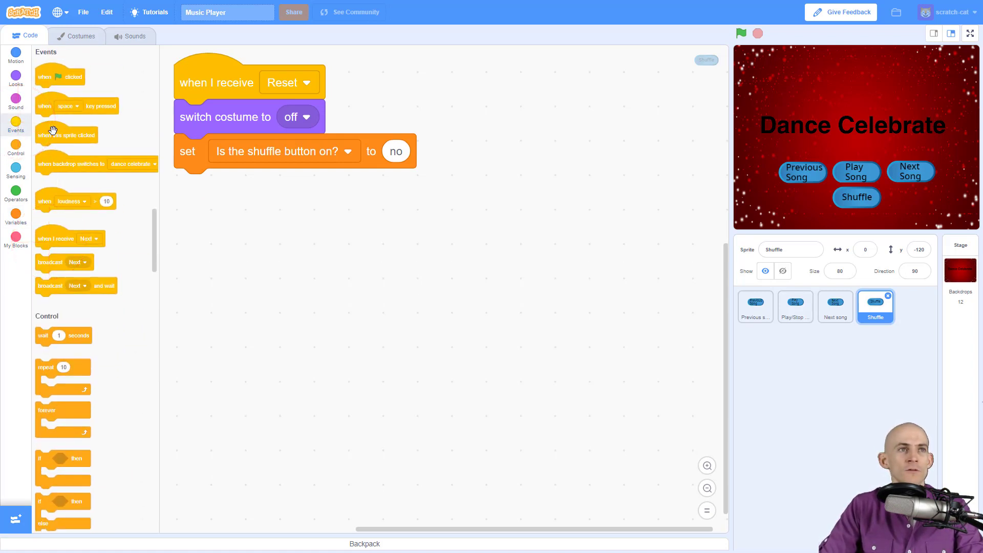
drag(66, 134, 238, 222)
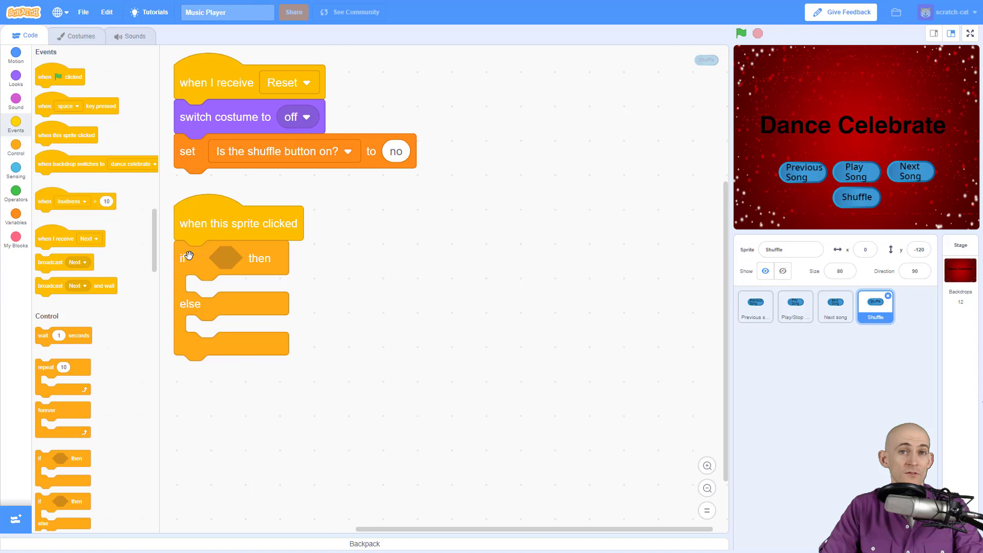
mouse_move(321, 311)
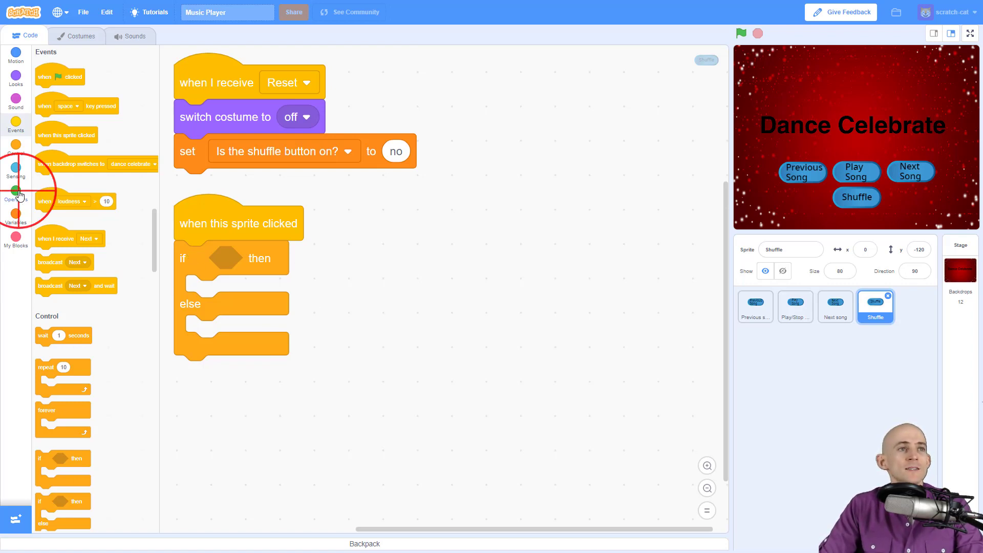
click(15, 191)
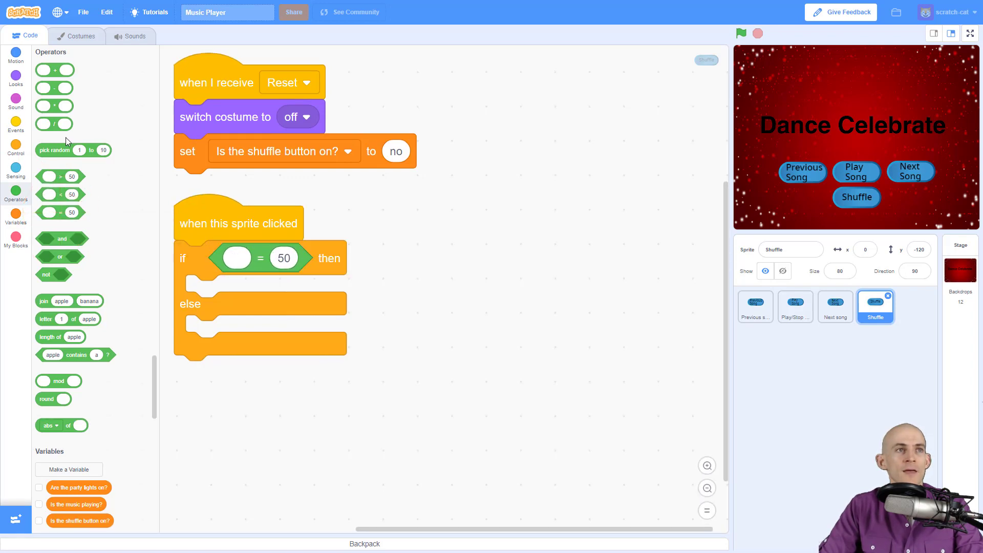
click(15, 214)
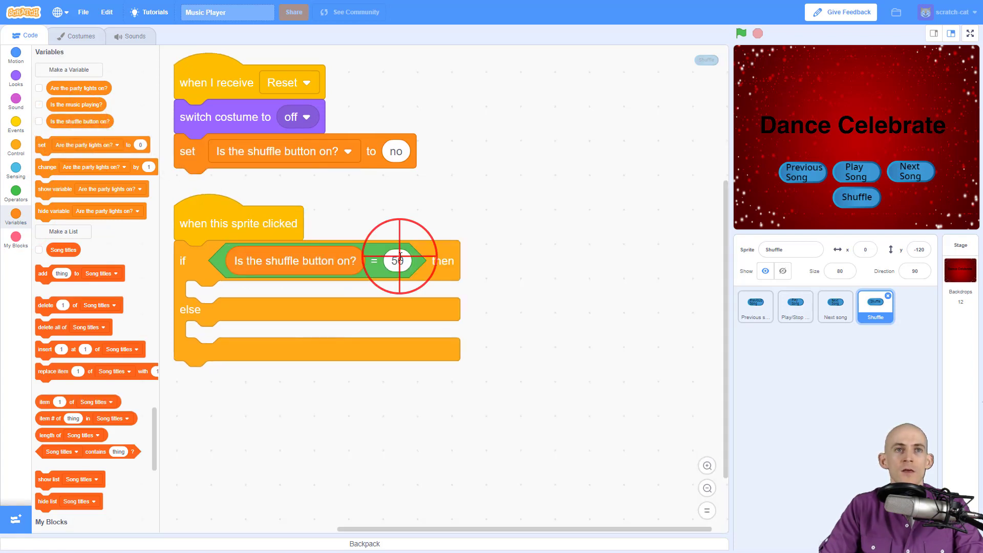
click(397, 260)
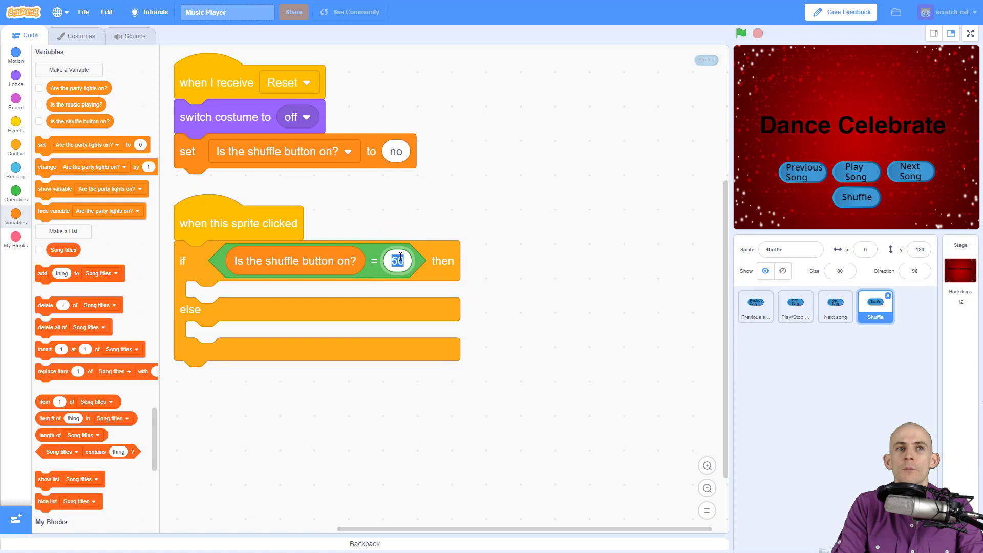
text(yes)
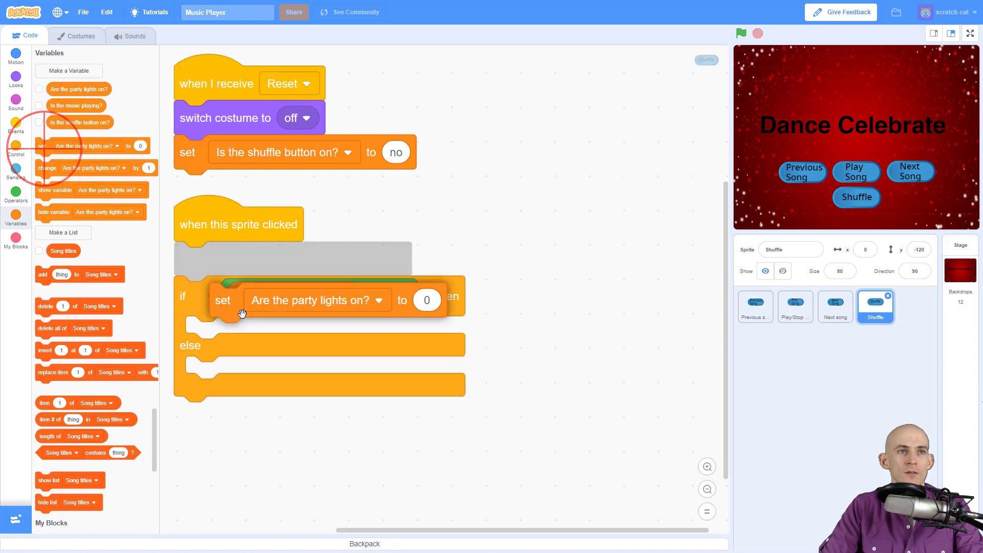
click(355, 298)
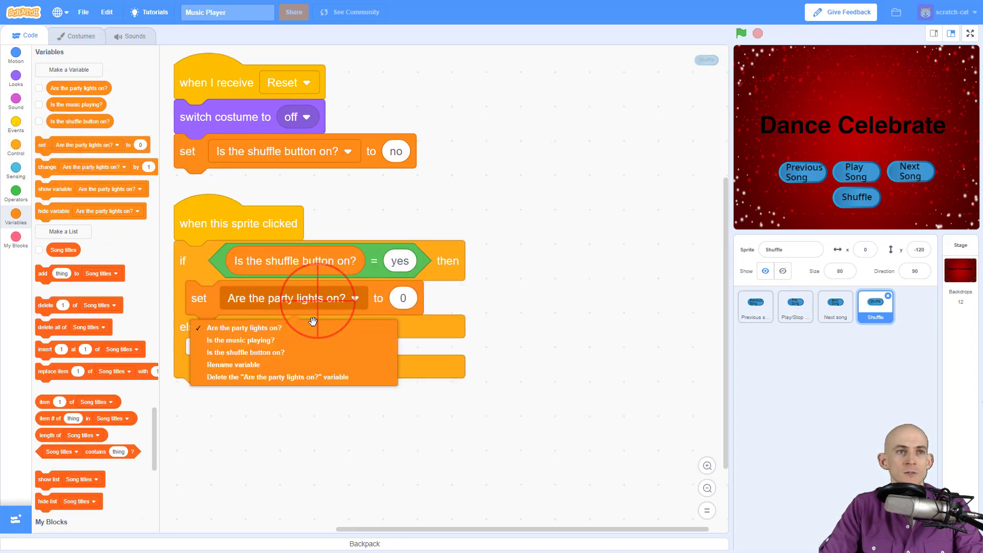
click(246, 353)
text(no)
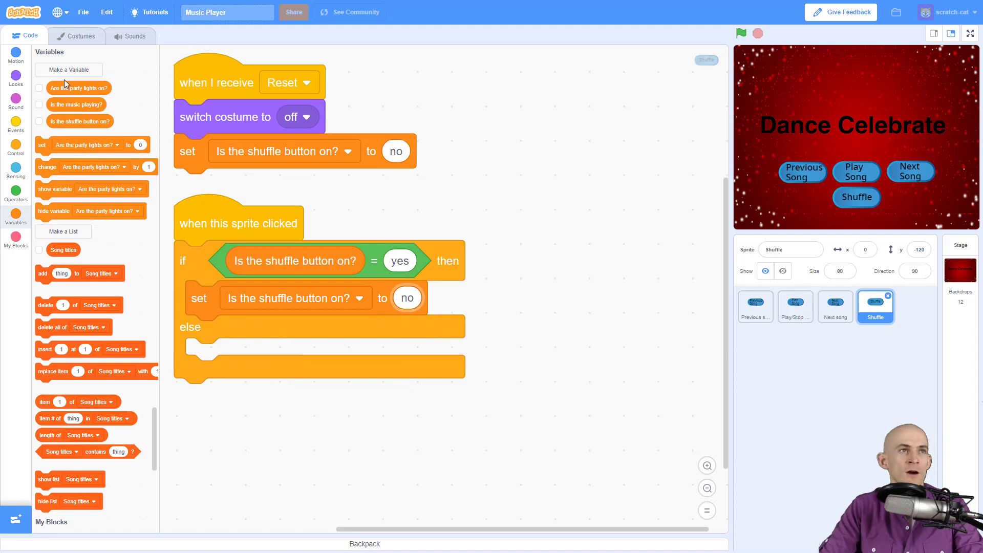
Add switch costume to off in the if branch; else set the variable to yes and switch costume
click(16, 77)
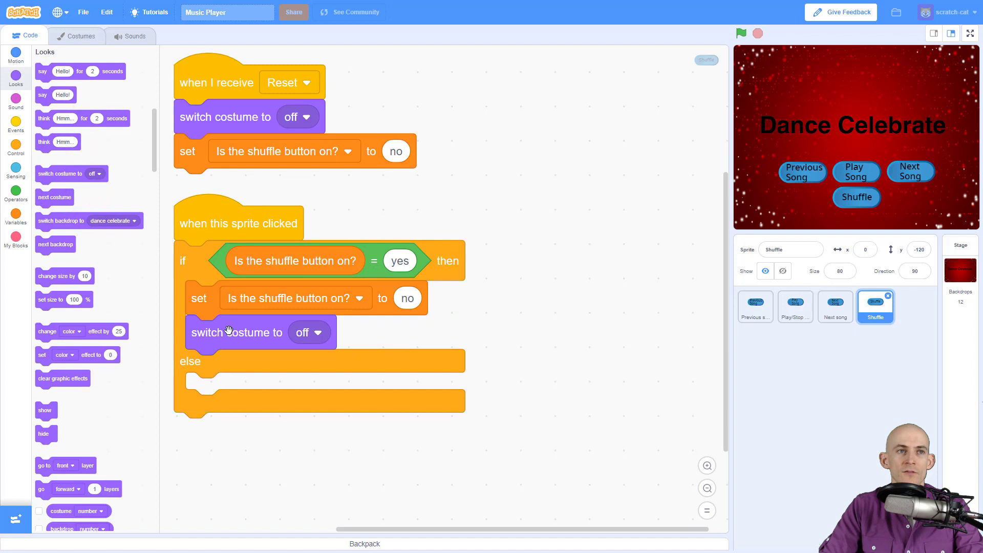
mouse_move(205, 337)
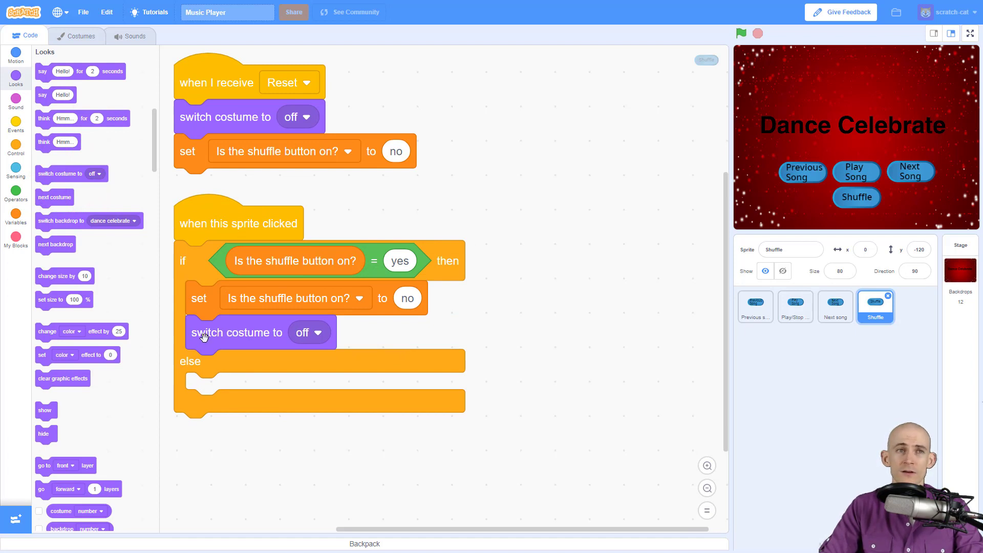
drag(212, 313, 213, 395)
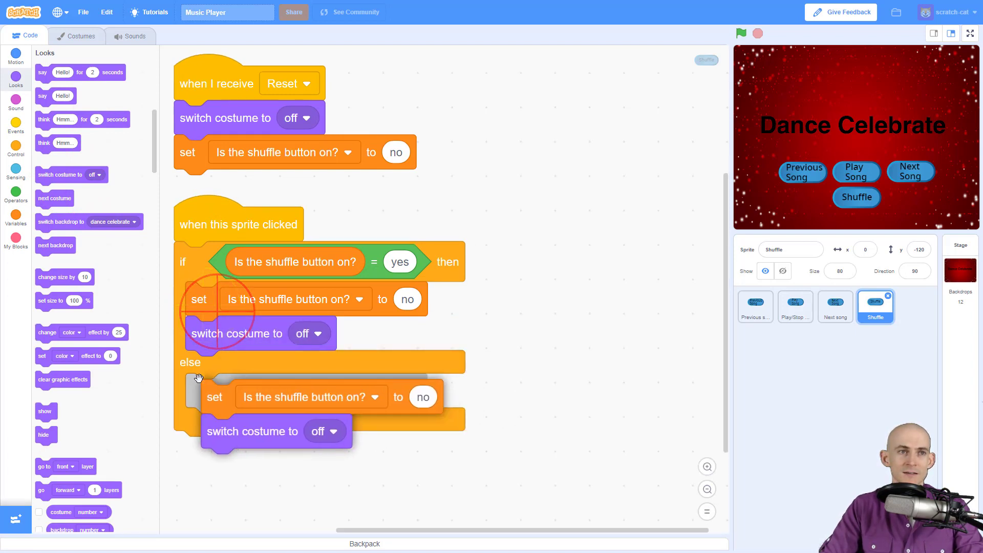
click(408, 397)
text(yes)
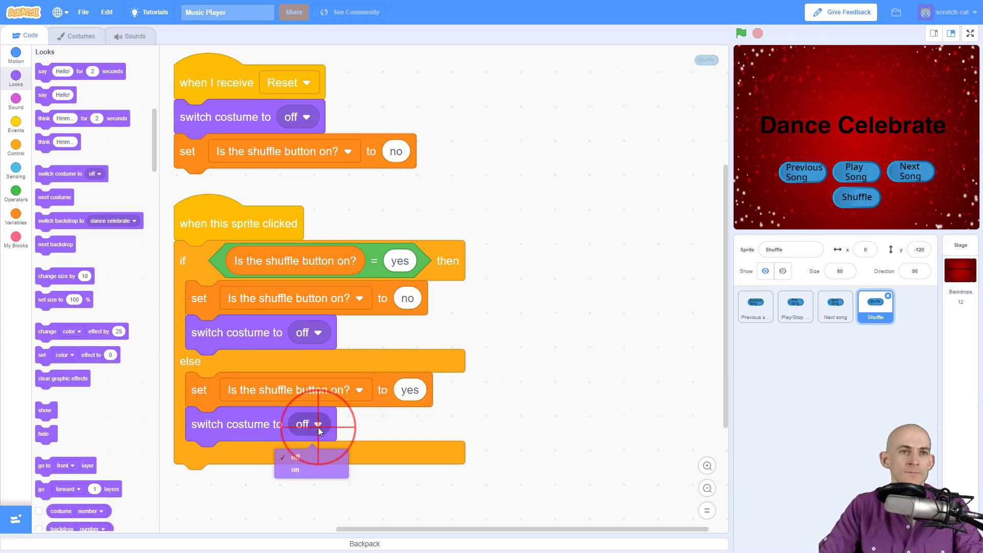
click(294, 470)
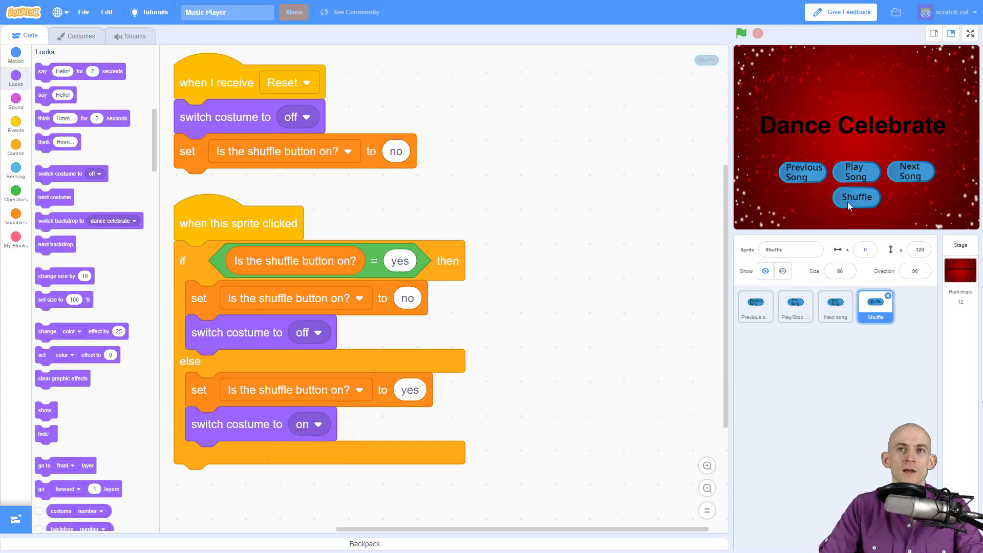
click(855, 197)
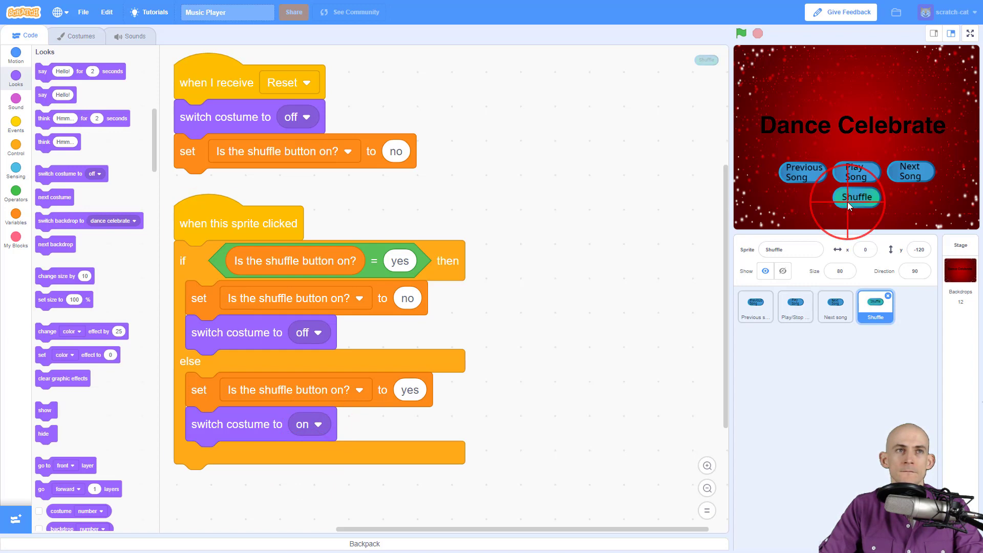
mouse_move(112, 189)
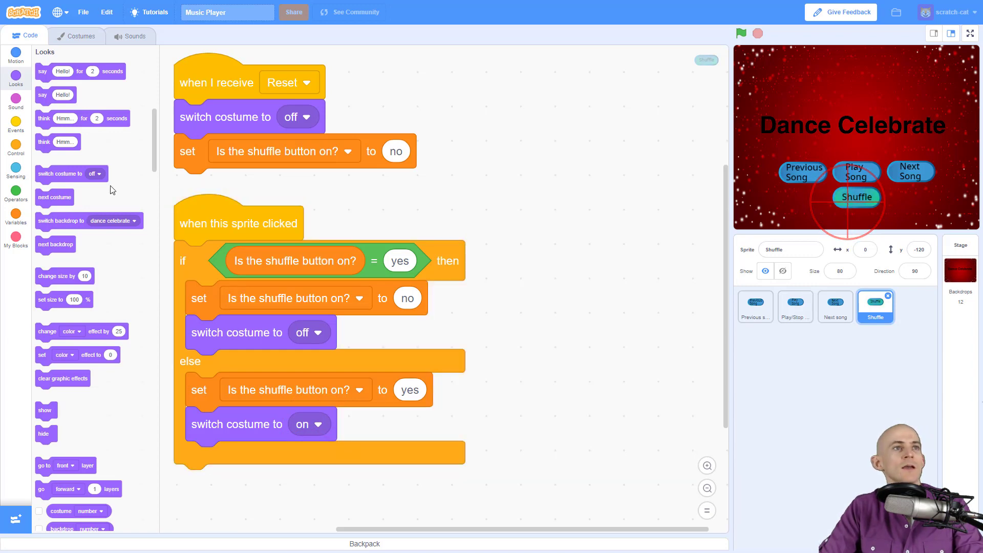
click(16, 215)
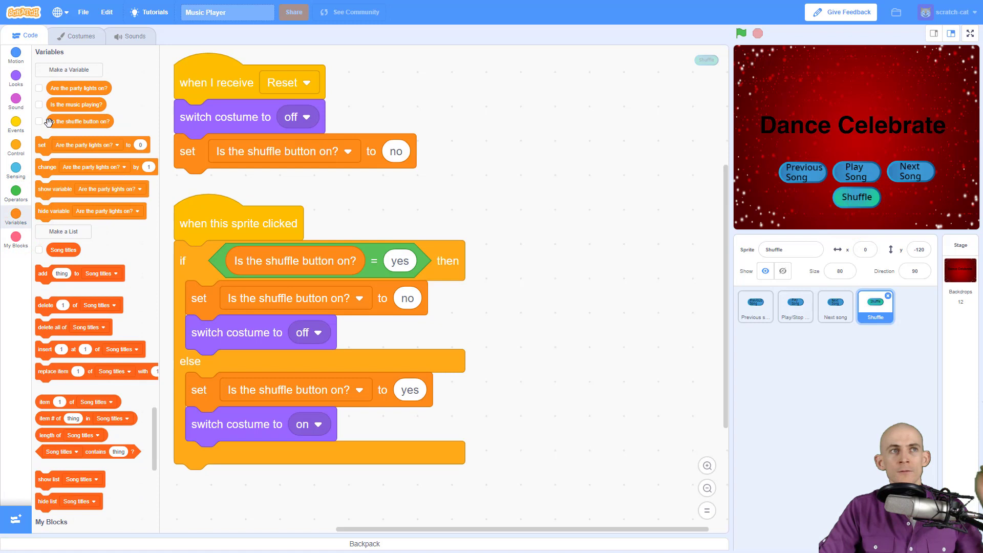
click(39, 121)
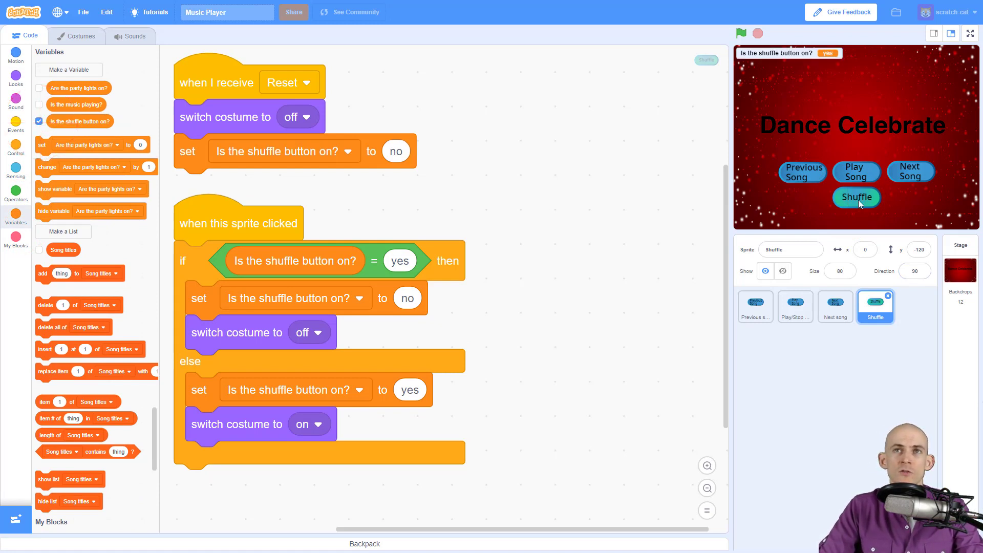
mouse_move(851, 205)
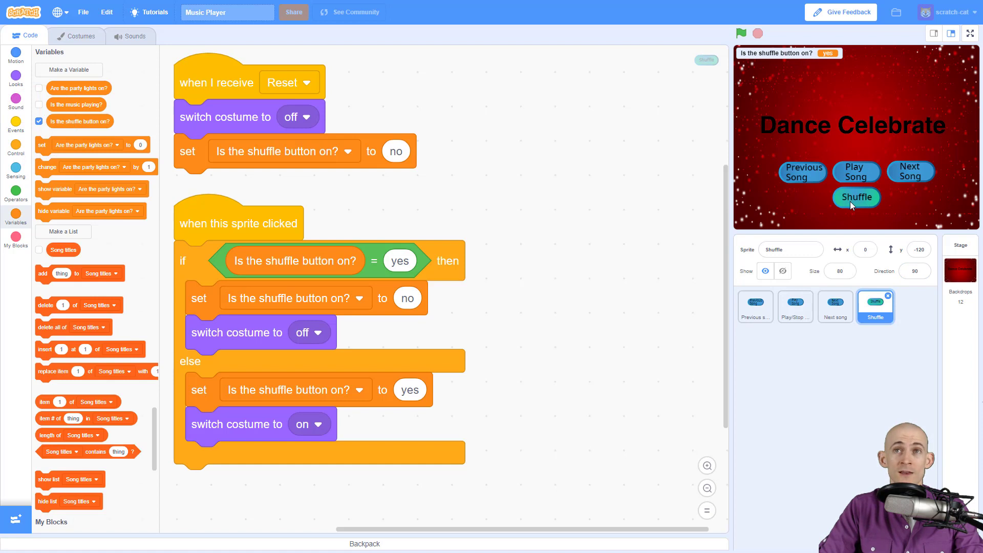
click(856, 197)
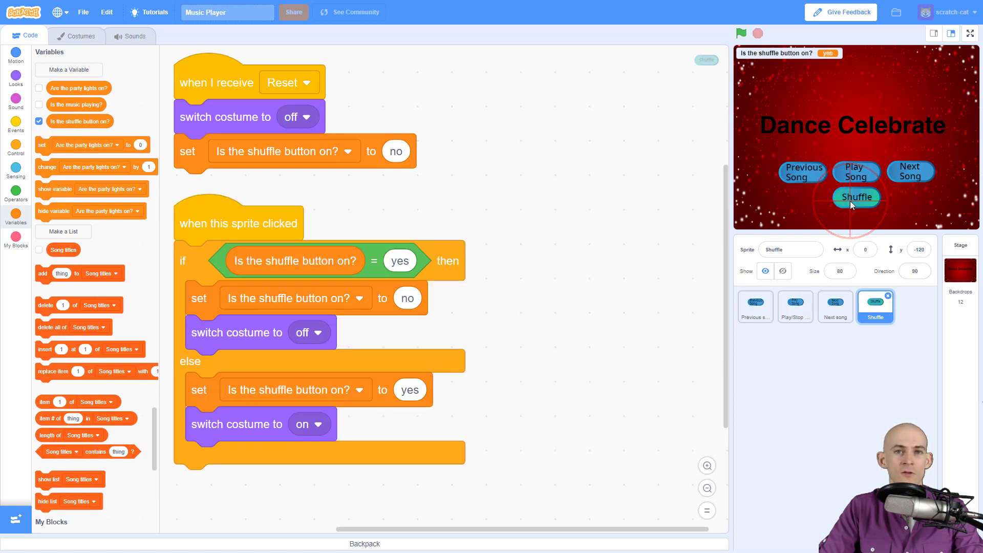
click(856, 197)
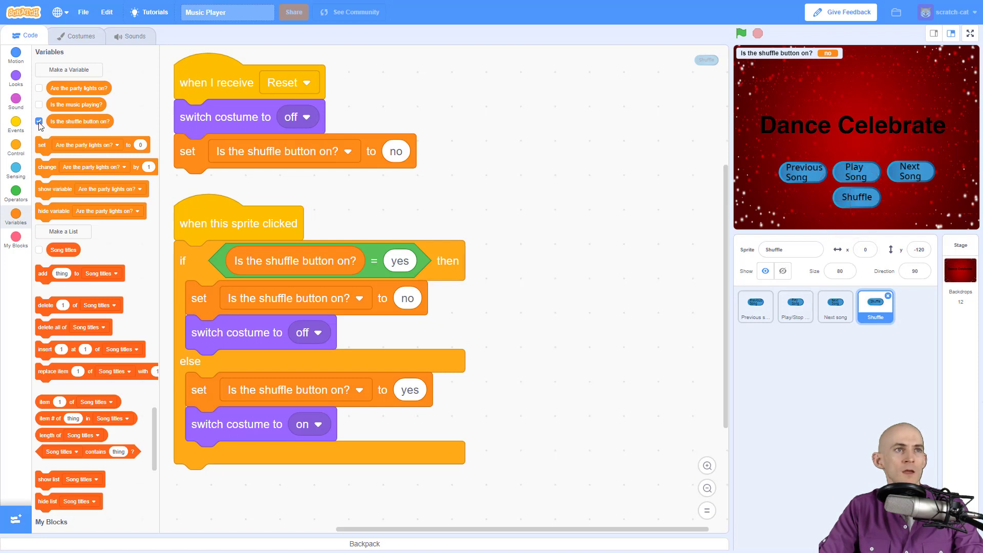
click(39, 121)
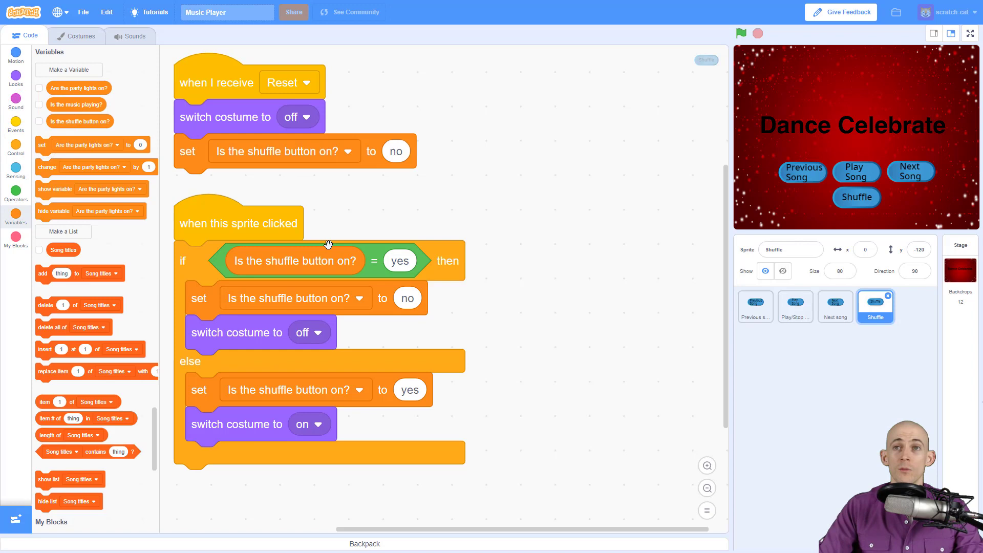
mouse_move(657, 317)
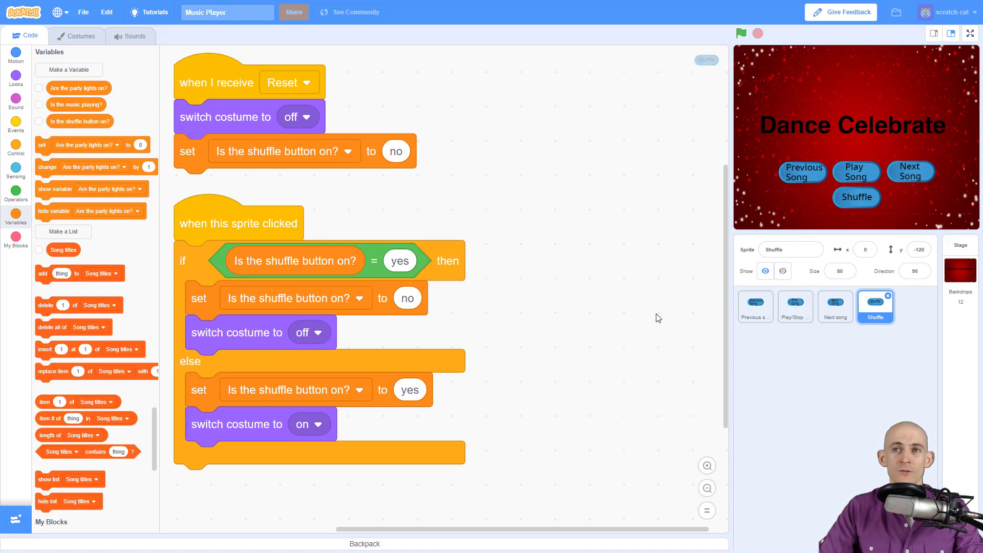
Show the Stage's scripts, scrolled down to the 'when I receive Next' handler
click(959, 271)
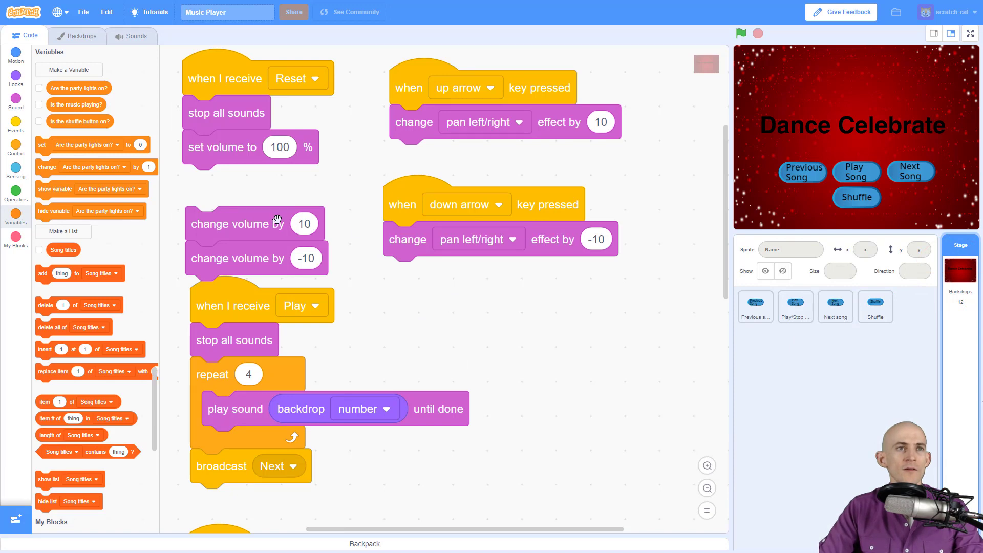
scroll(down, 3)
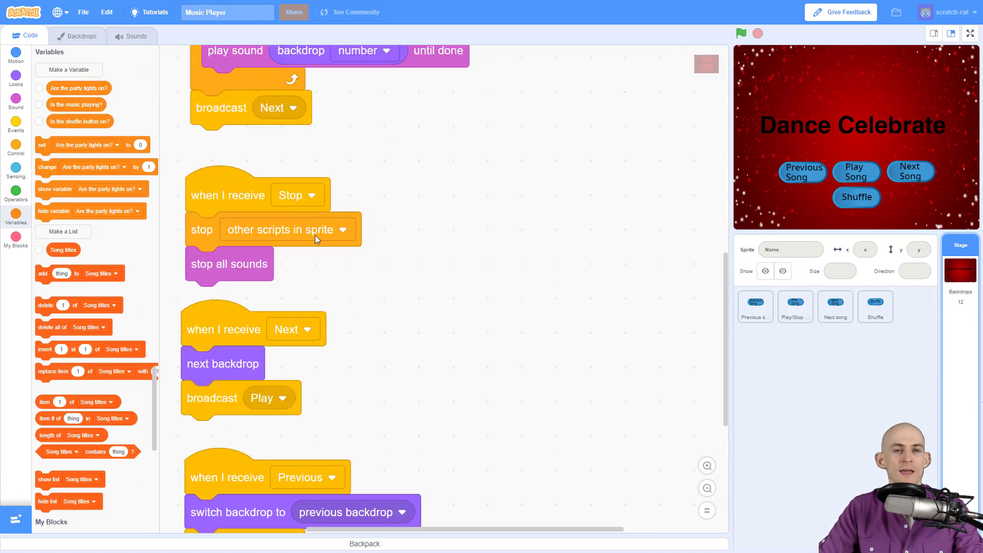
mouse_move(276, 202)
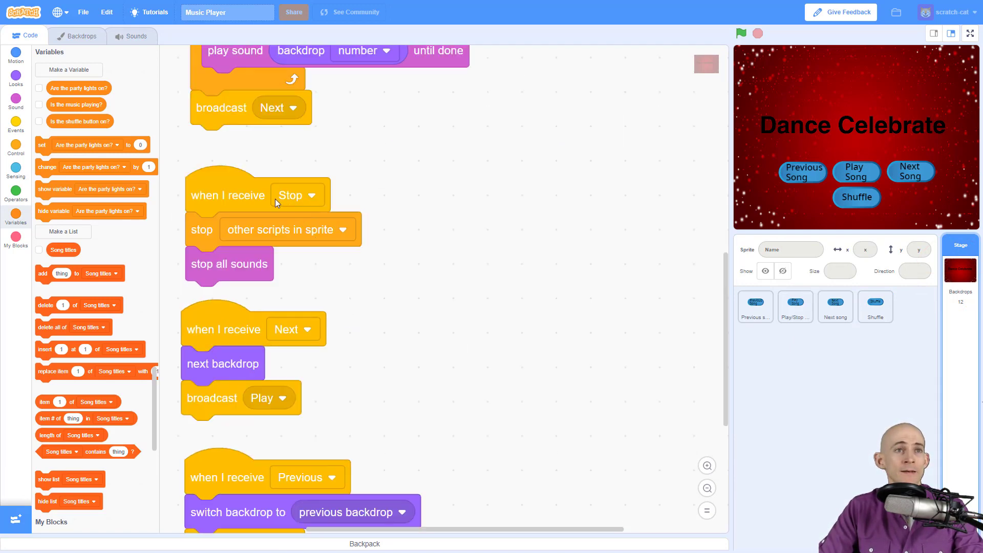
mouse_move(254, 142)
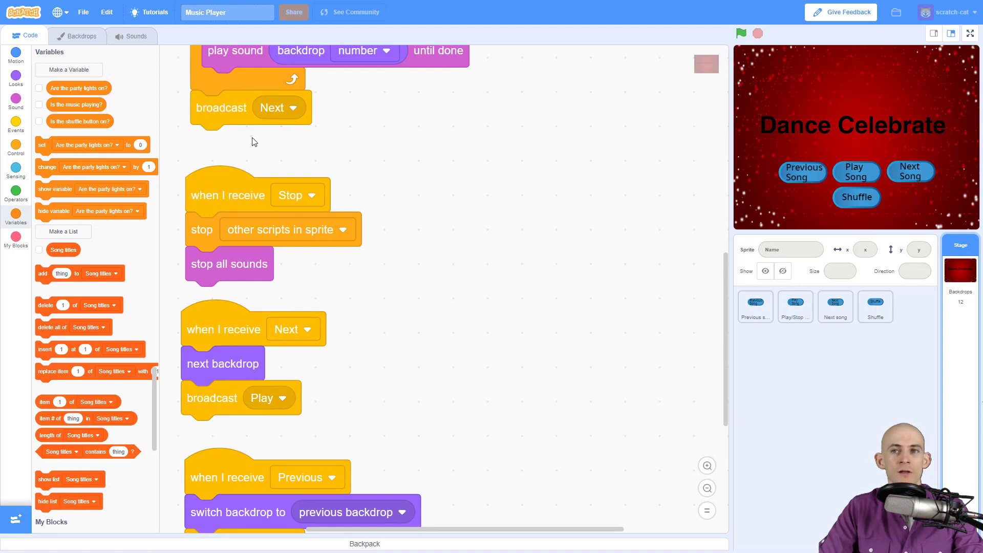
mouse_move(248, 141)
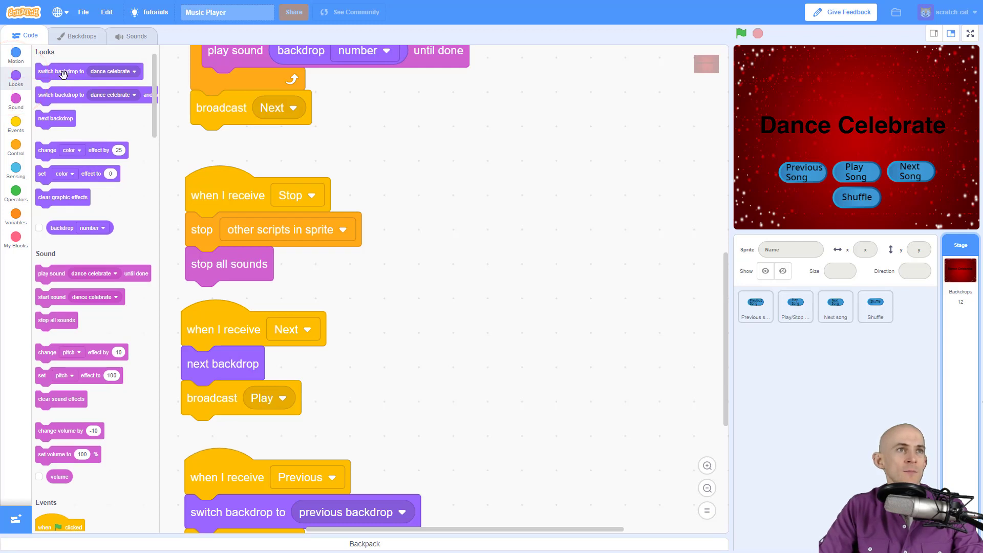
click(620, 199)
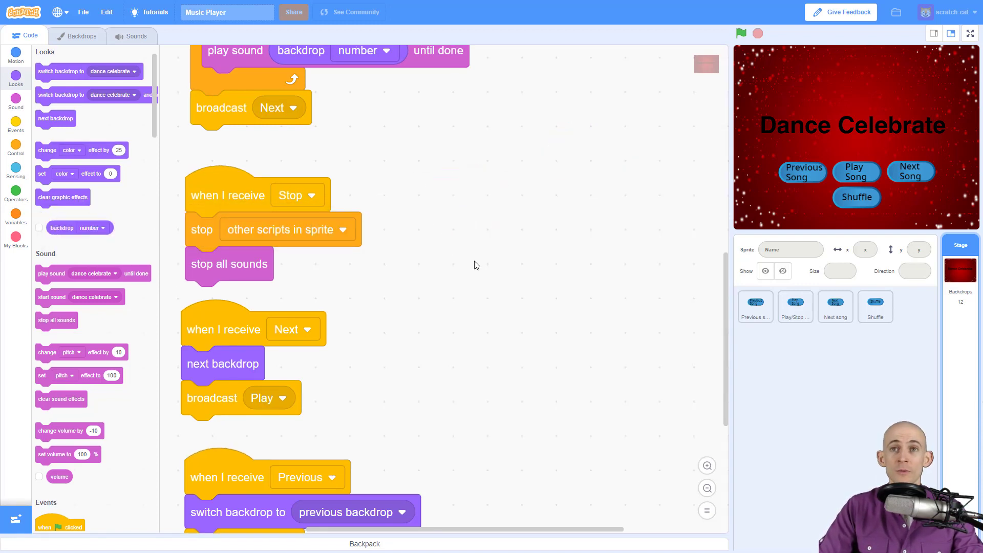
mouse_move(726, 221)
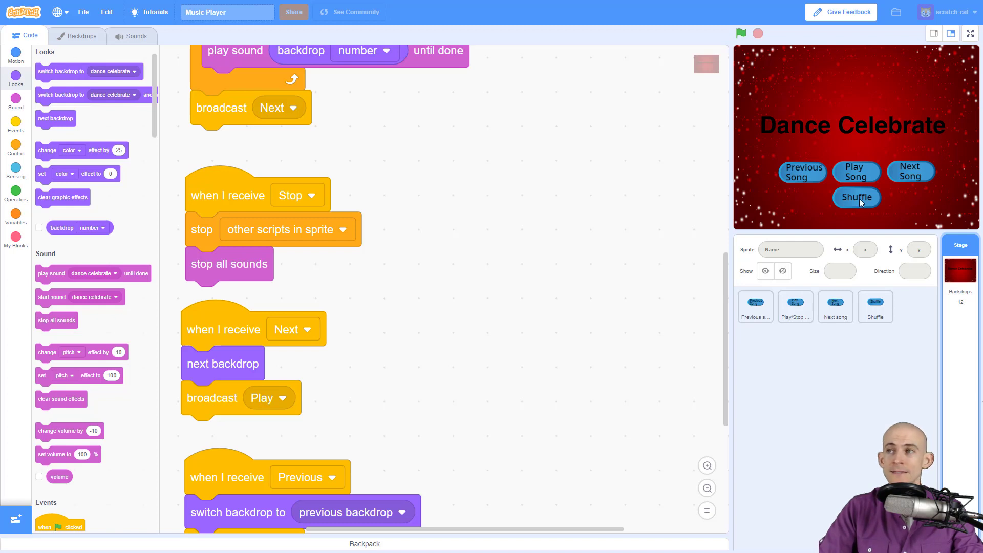
mouse_move(754, 308)
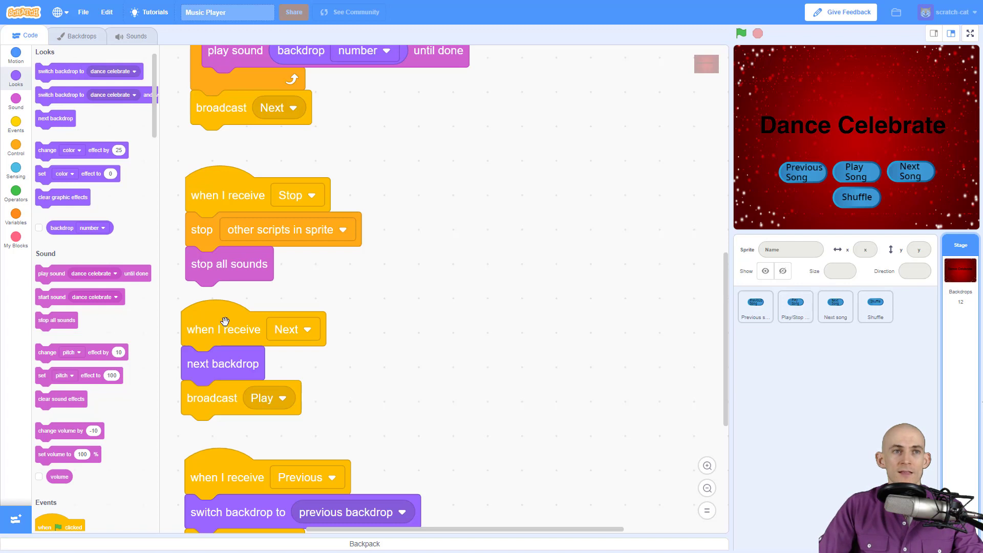
Wrap the Stage's next backdrop in an if-else checking Is the shuffle button on? = yes
drag(224, 328, 492, 189)
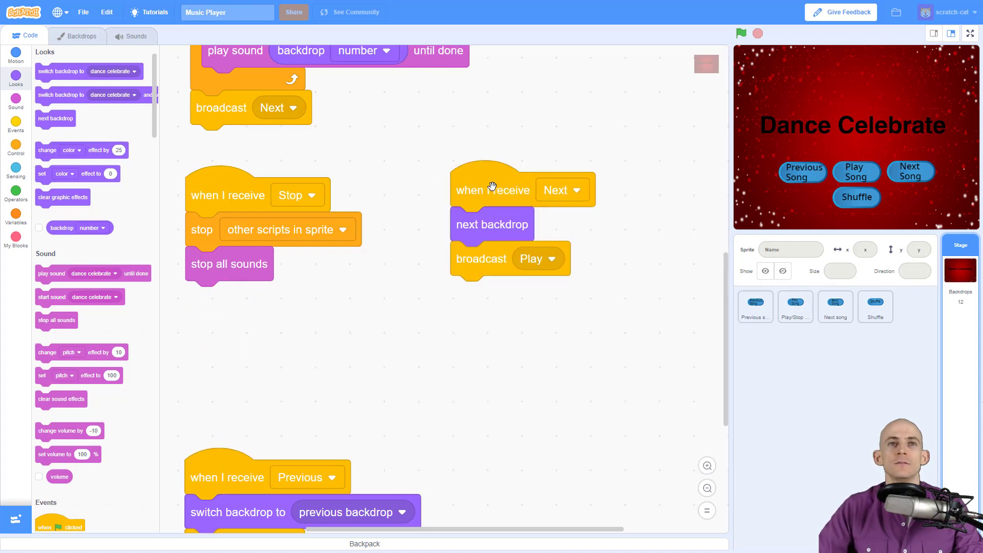
mouse_move(365, 199)
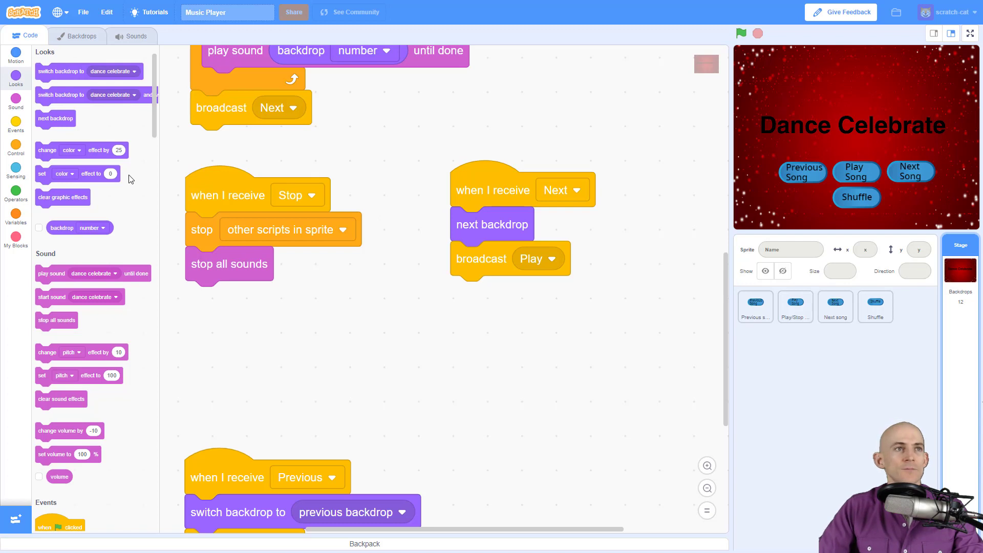
click(16, 149)
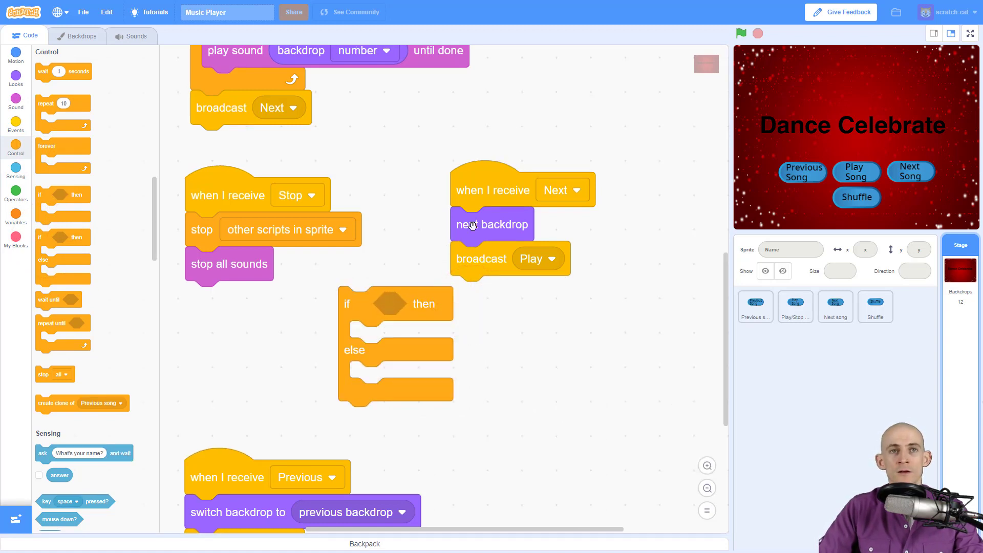
drag(492, 224, 396, 380)
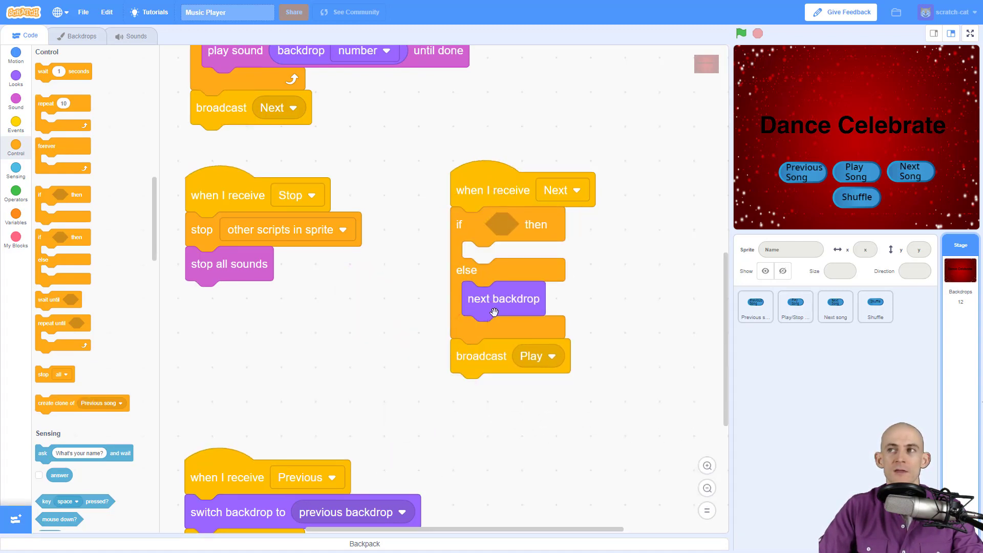
click(15, 195)
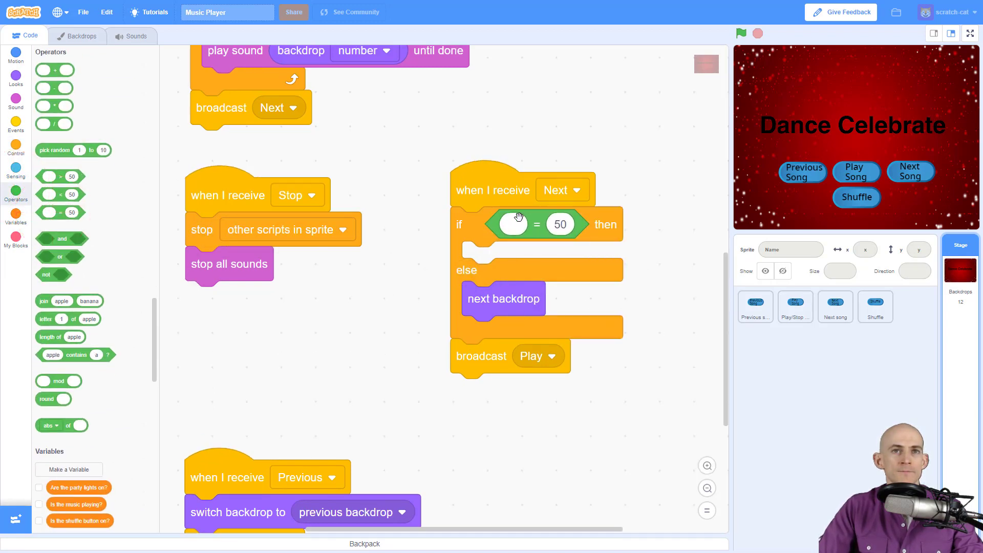
click(15, 215)
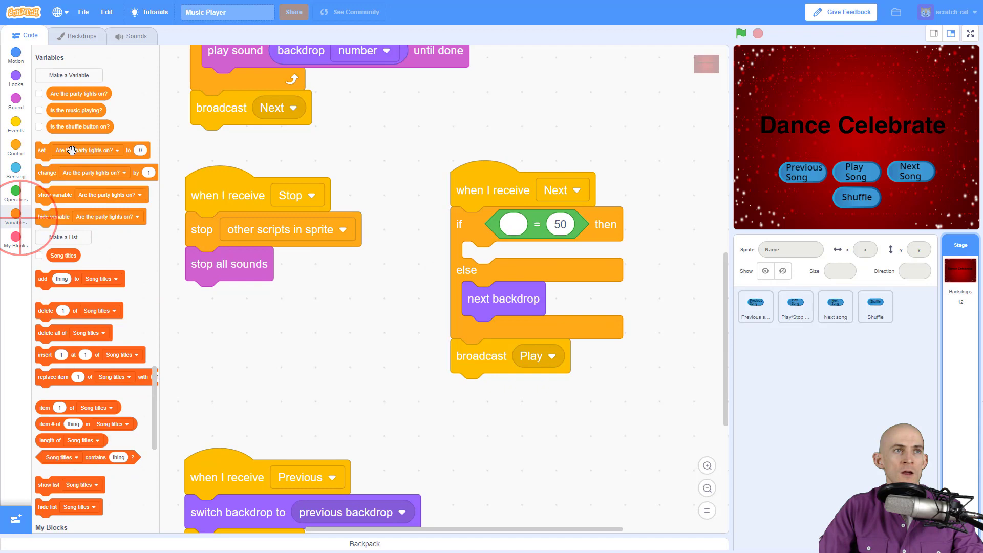
drag(80, 122, 564, 226)
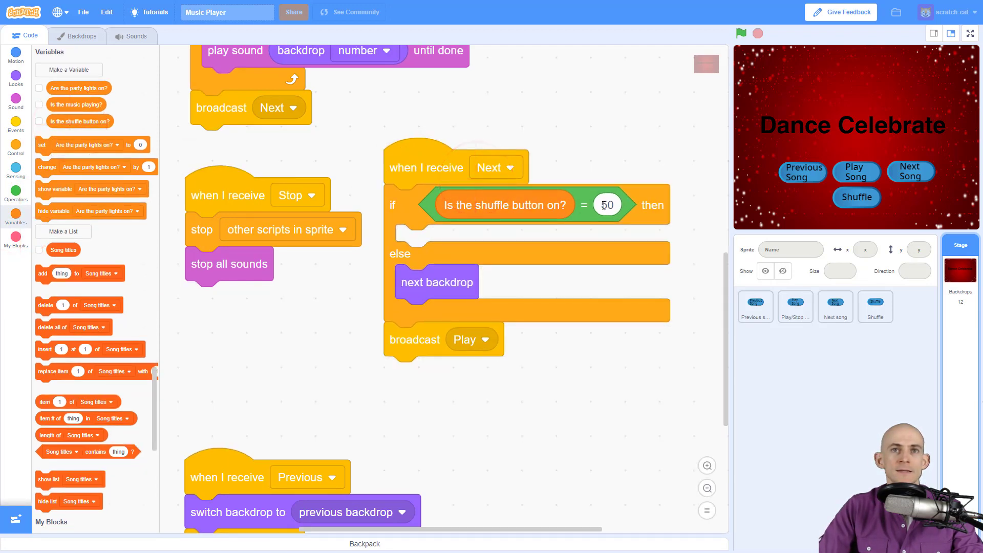
text(yes)
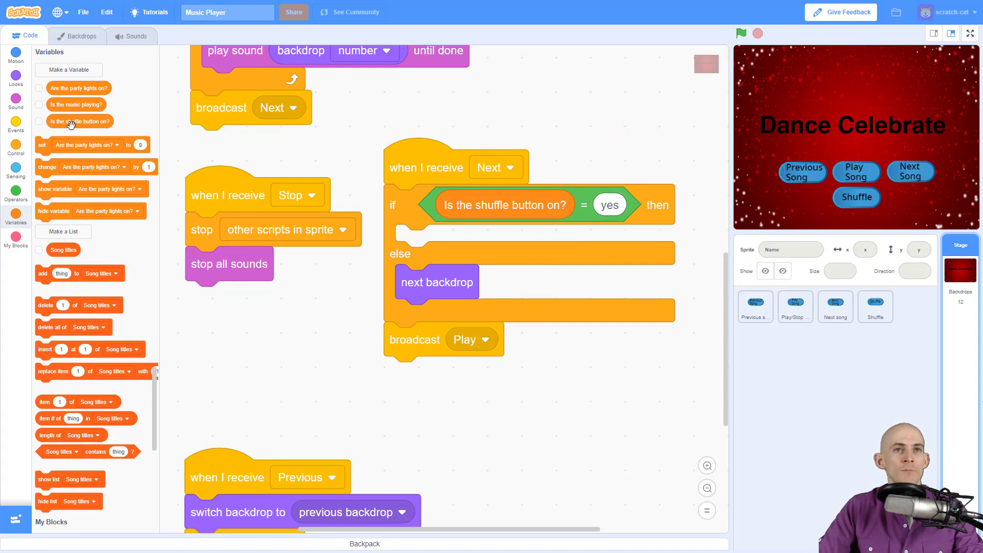
mouse_move(481, 186)
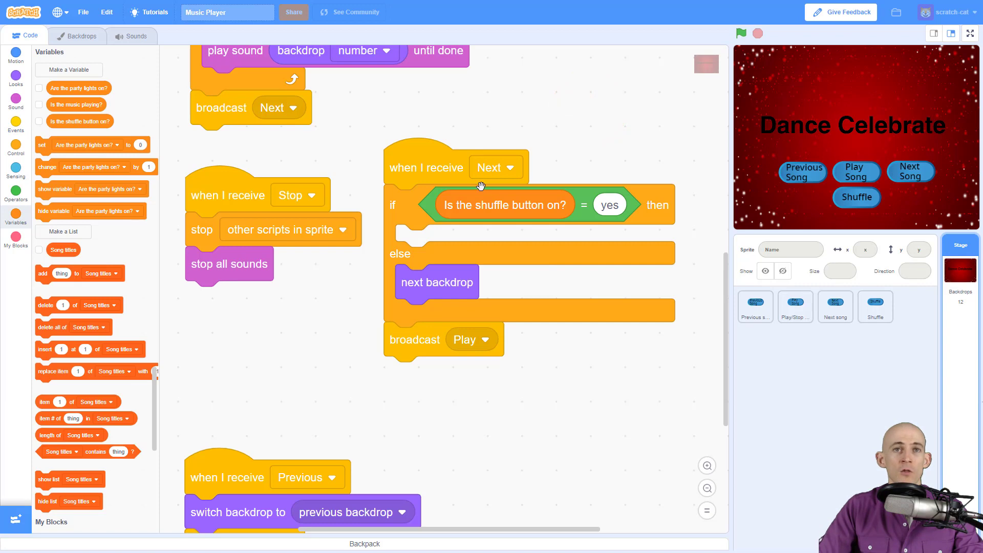
mouse_move(445, 282)
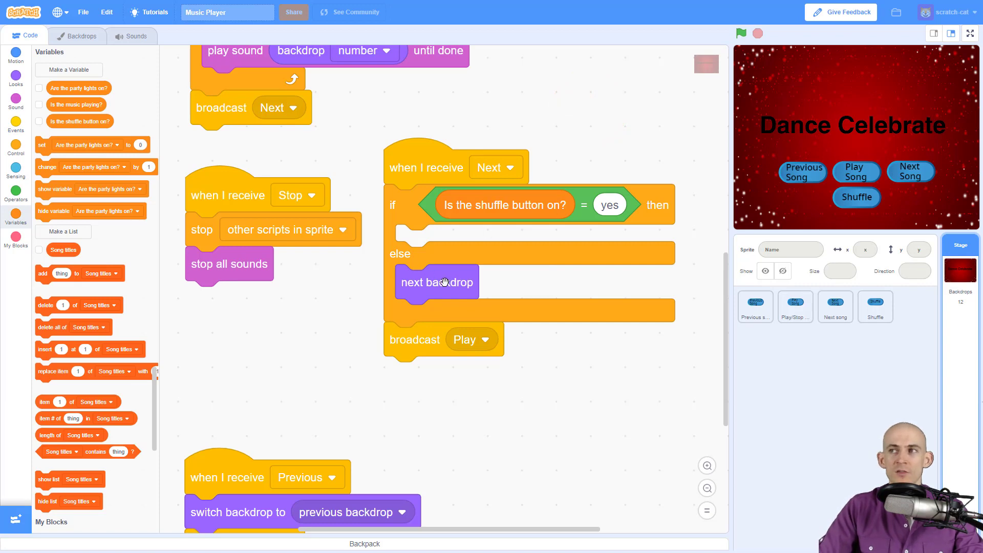
Put 'switch backdrop to random backdrop' into the if branch of the Next script
click(17, 79)
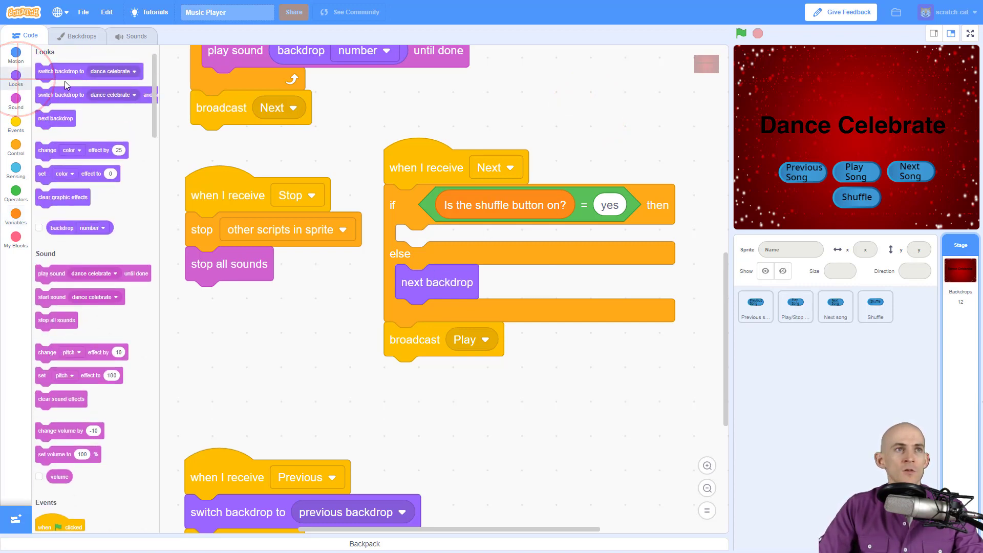
drag(61, 71, 447, 242)
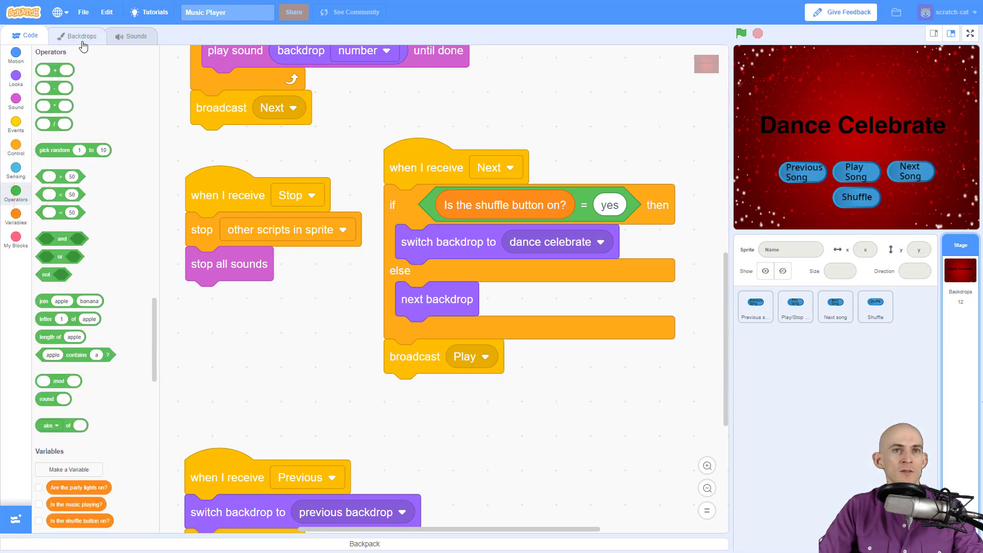
click(585, 242)
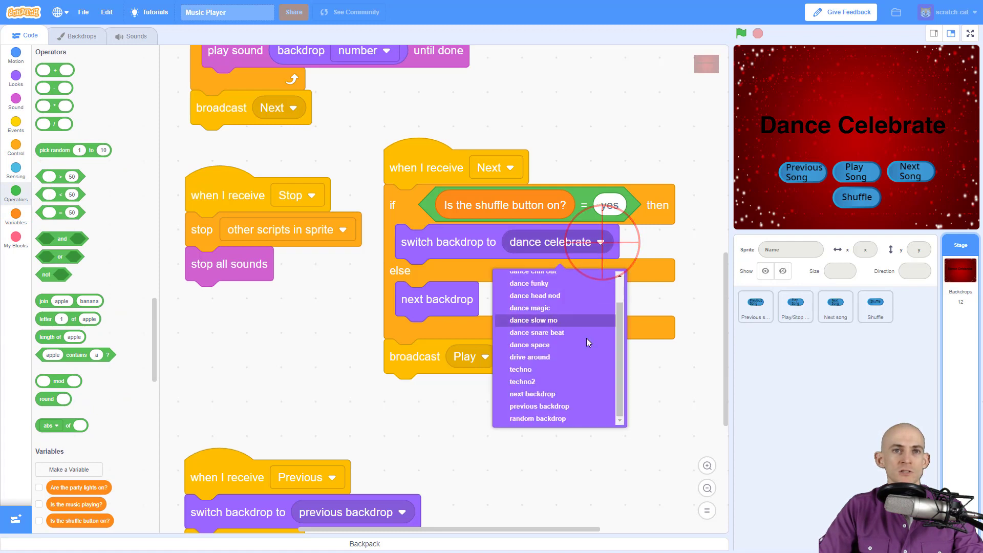
click(537, 418)
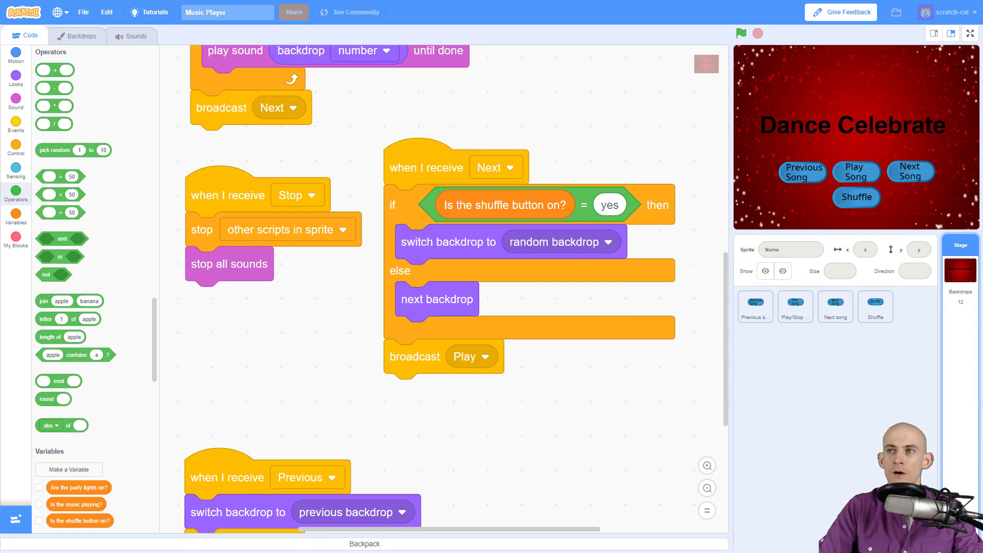
mouse_move(643, 180)
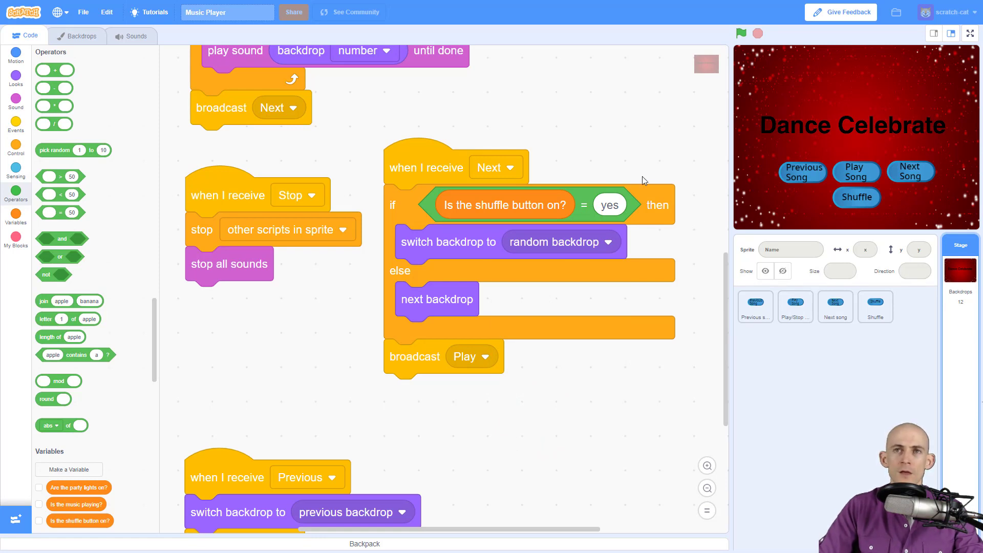
Start the music and skip through two songs with Shuffle off
click(856, 171)
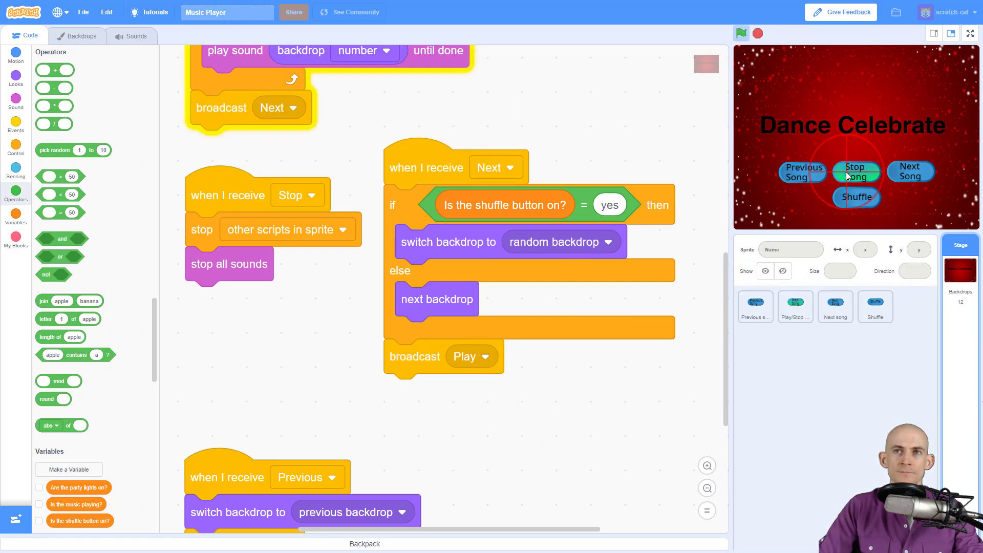
click(910, 171)
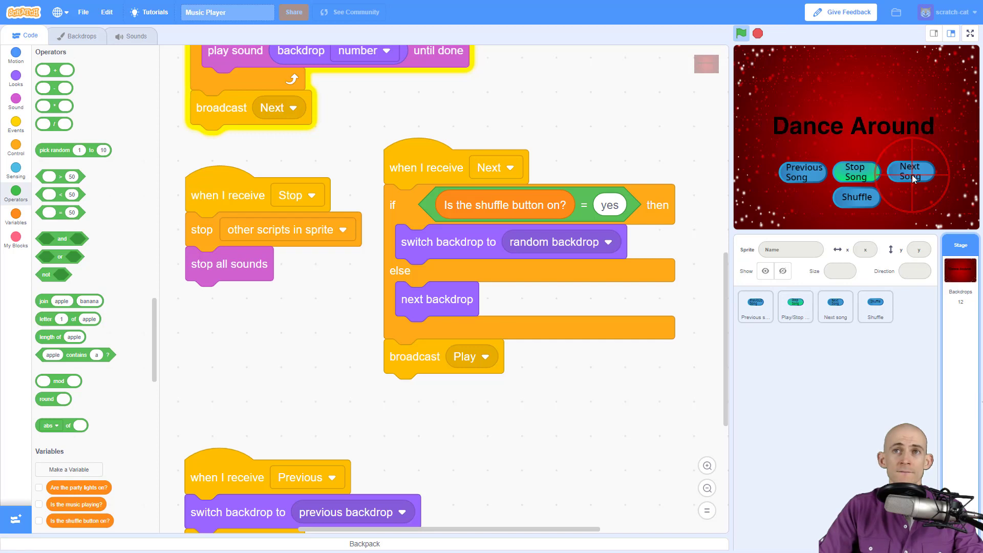
click(802, 172)
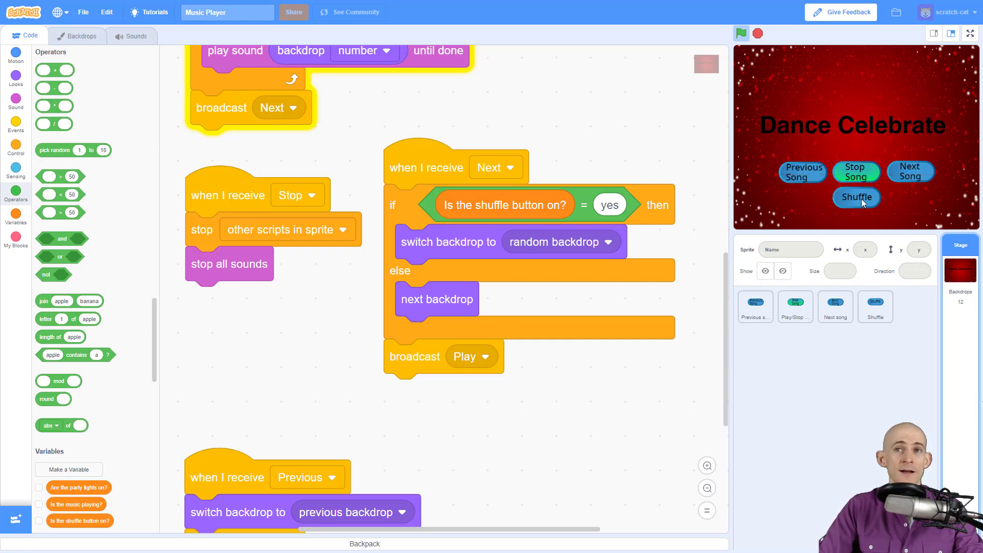
Turn Shuffle on and skip to random songs, then turn it off and skip again
click(911, 177)
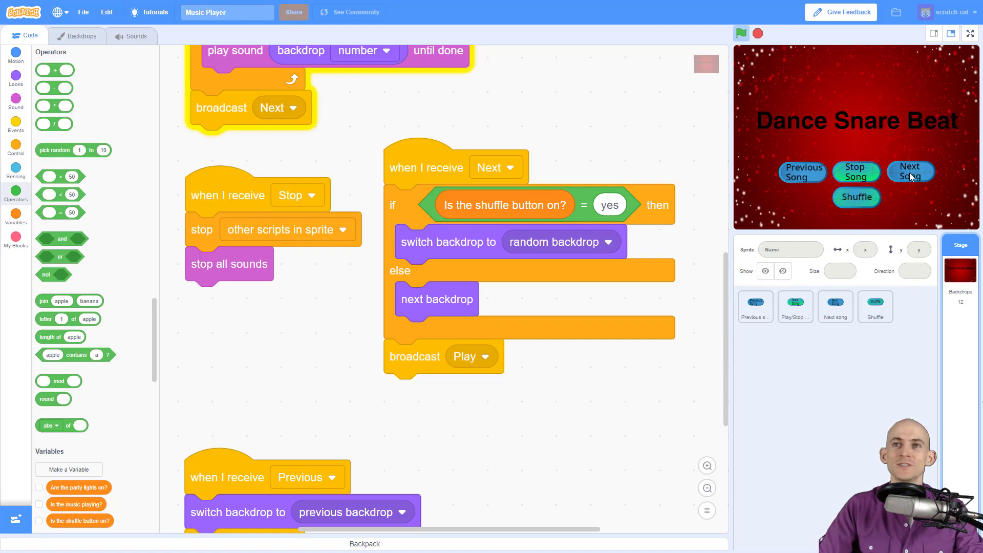
click(910, 173)
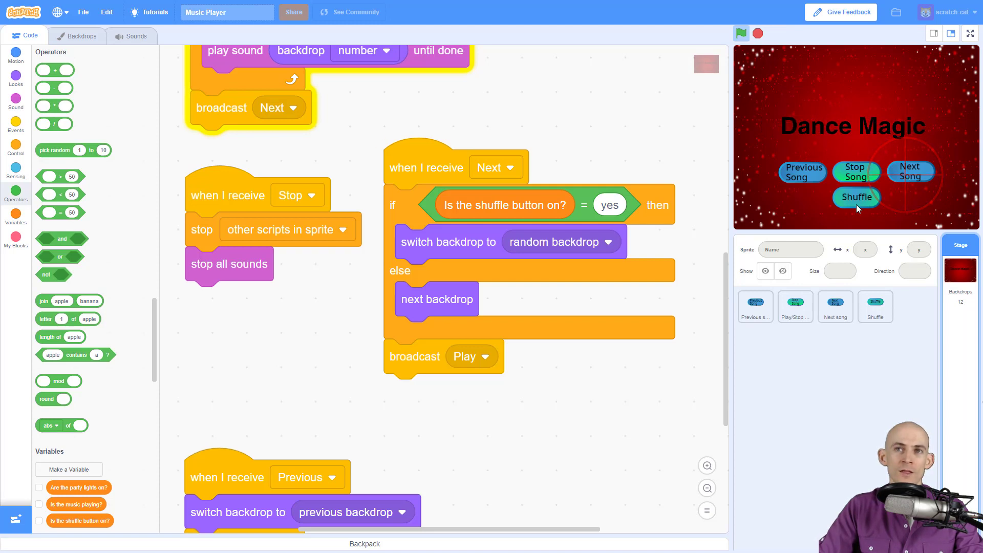
click(911, 171)
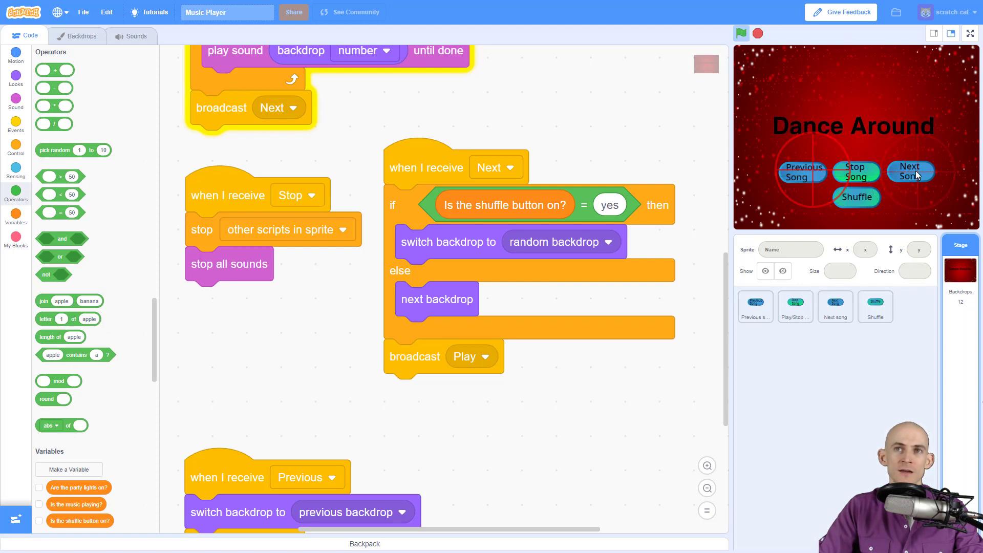
click(911, 172)
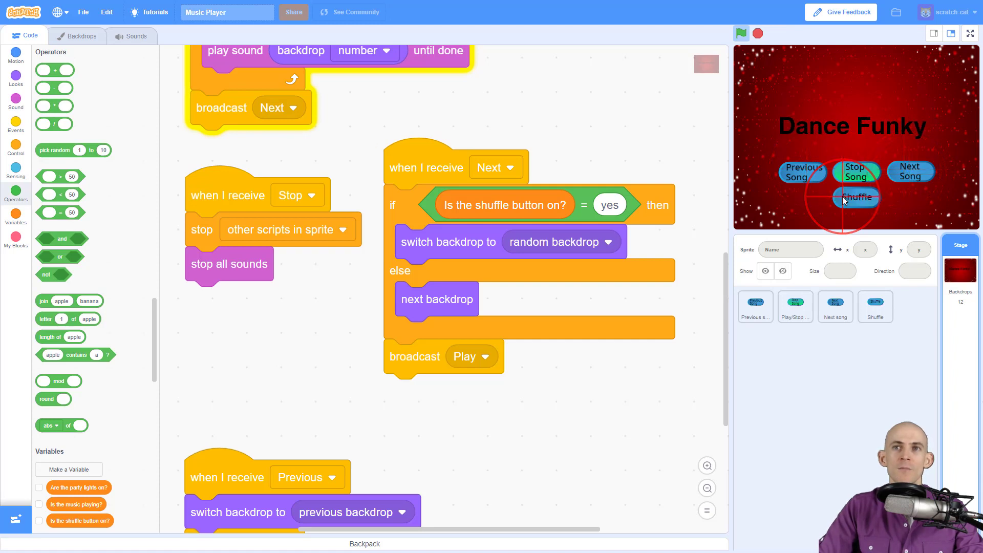
click(910, 171)
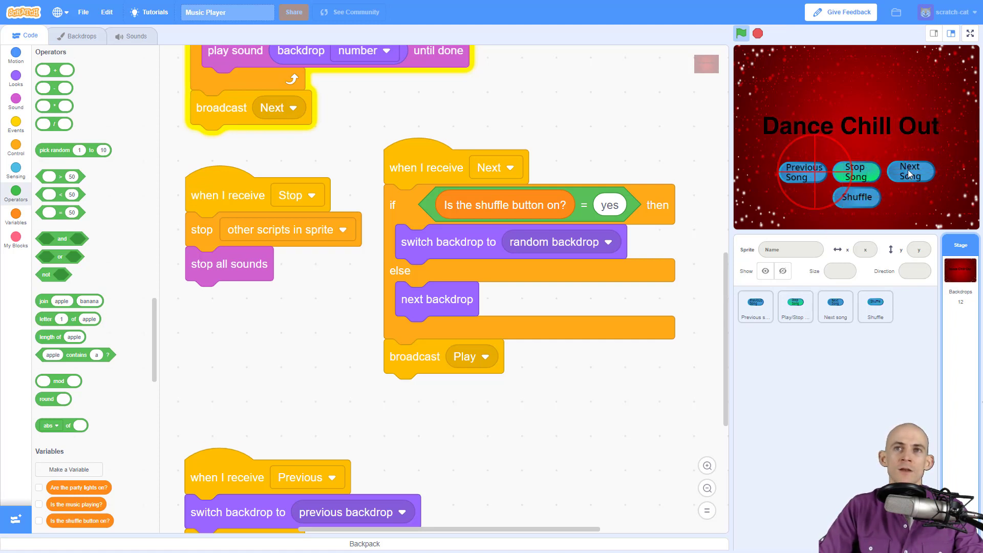
click(910, 171)
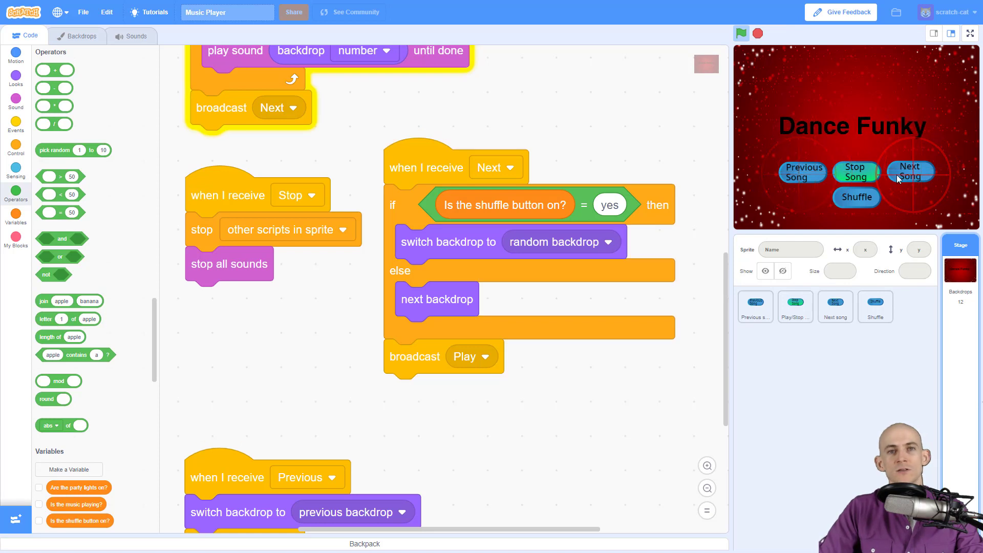
mouse_move(897, 195)
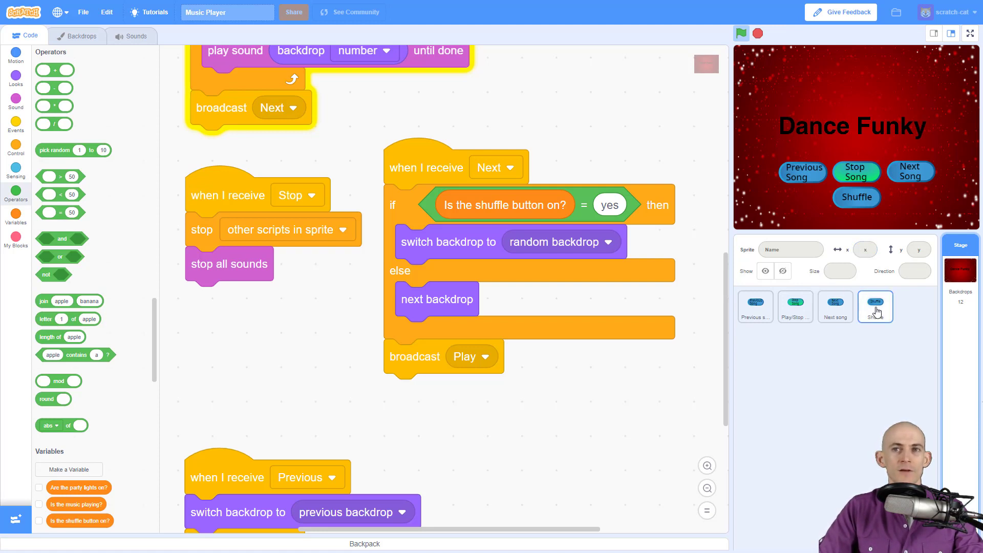
Review the Shuffle sprite's costumes and scripts and the Stage's scripts, ending on the Shuffle sprite
click(875, 306)
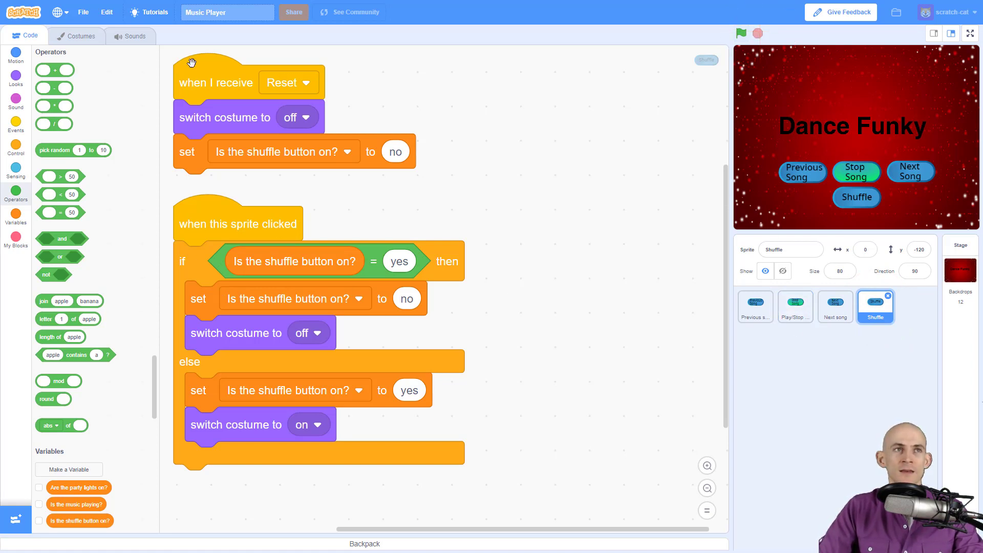
click(80, 36)
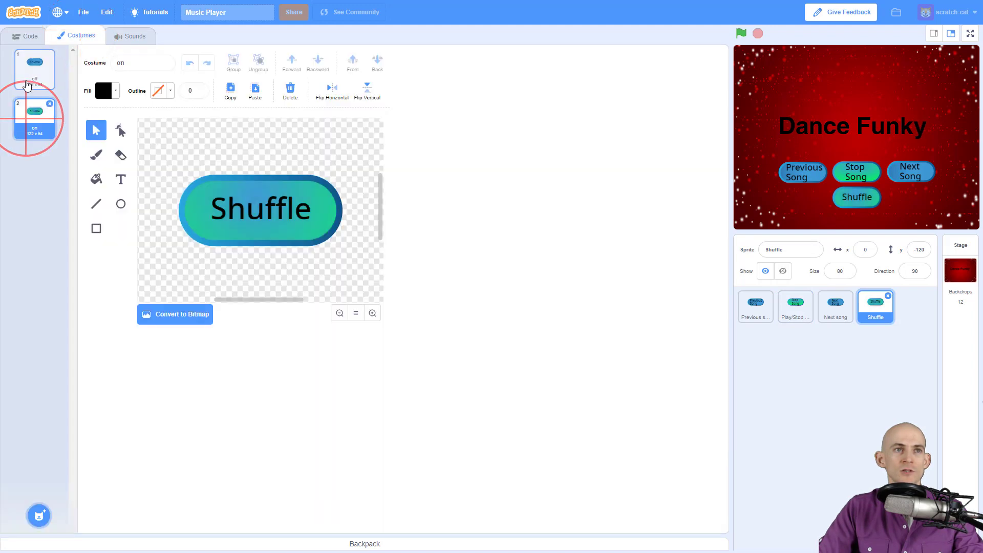
click(24, 36)
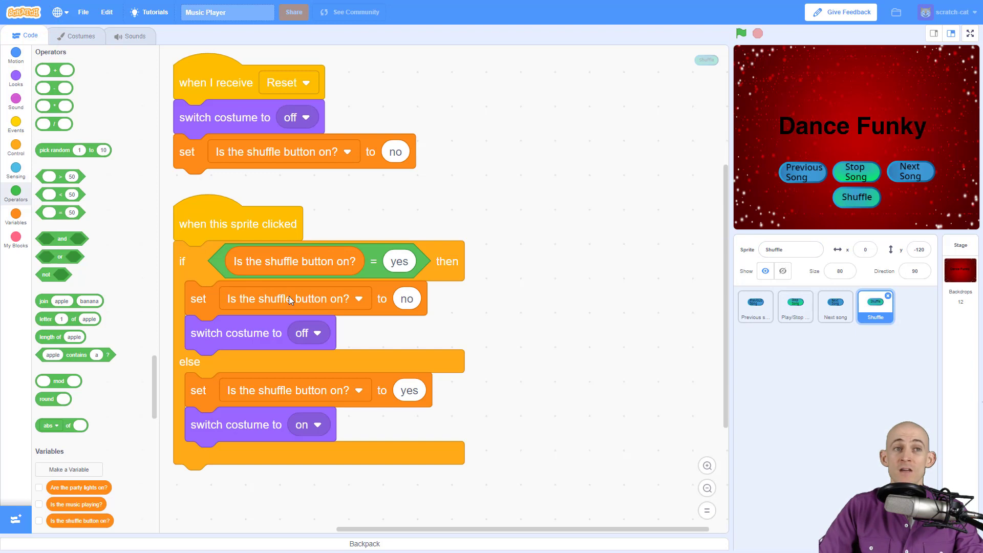
mouse_move(406, 313)
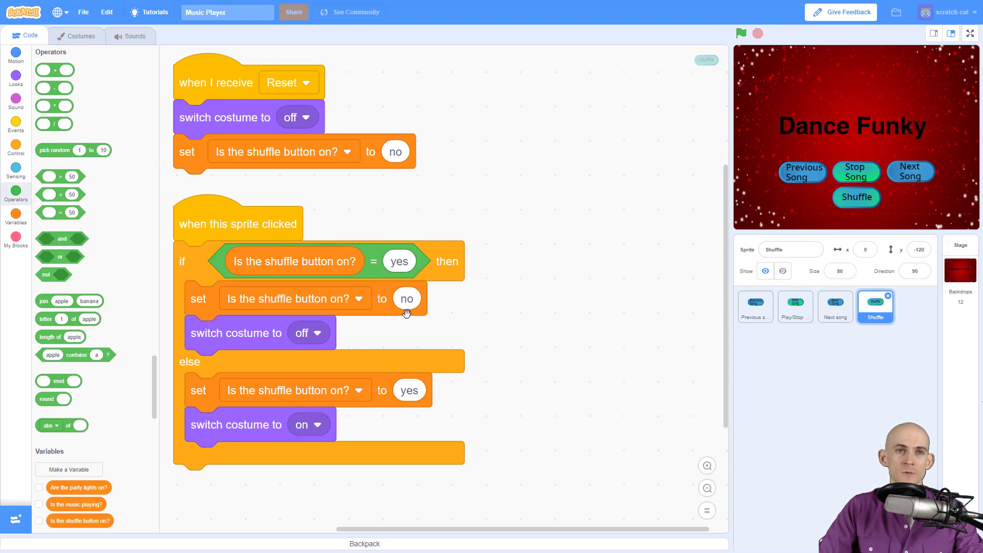
mouse_move(400, 317)
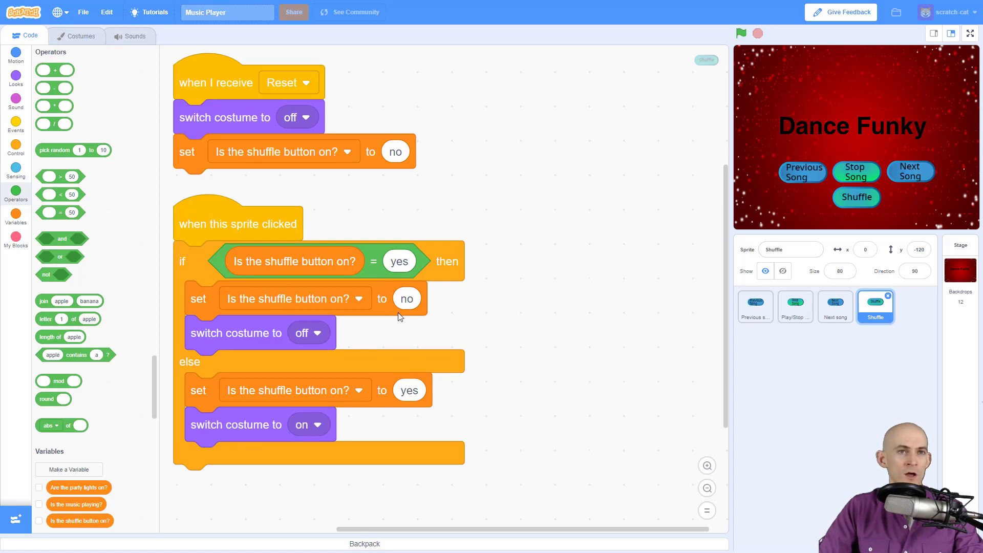
click(959, 270)
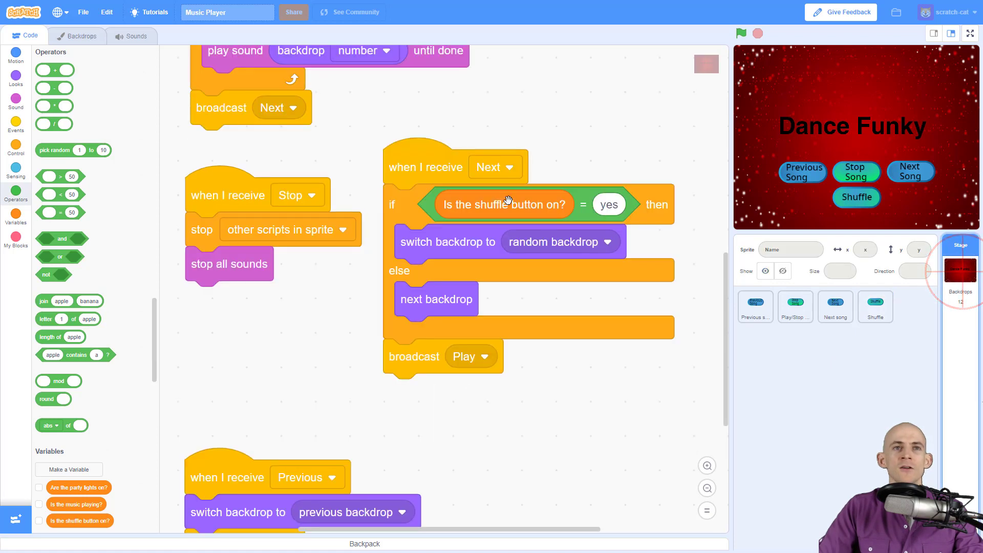
mouse_move(477, 294)
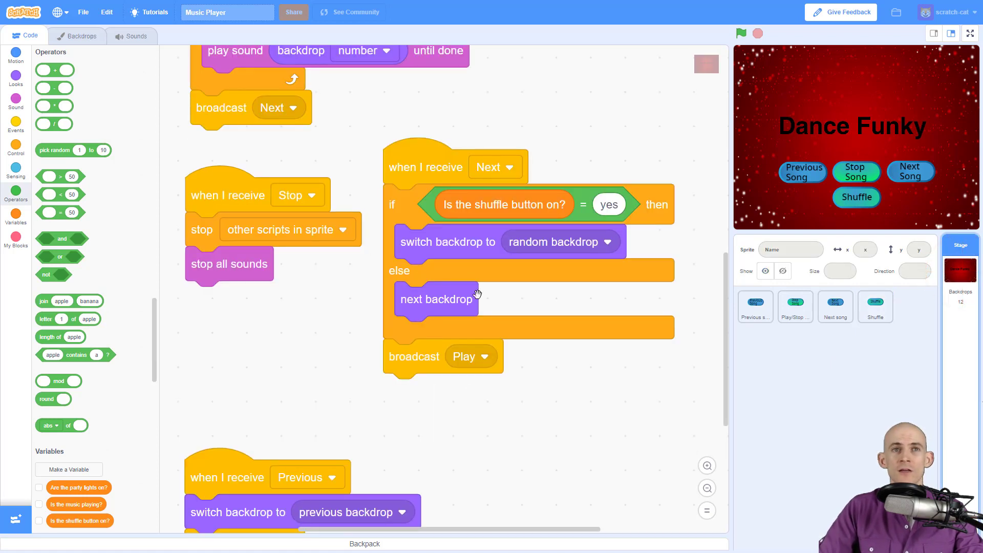
mouse_move(580, 248)
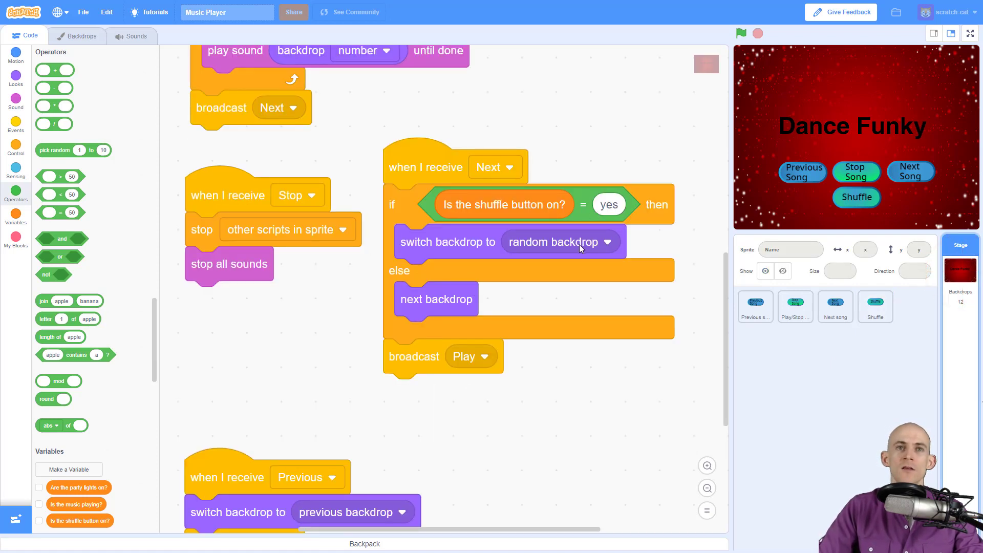
mouse_move(446, 296)
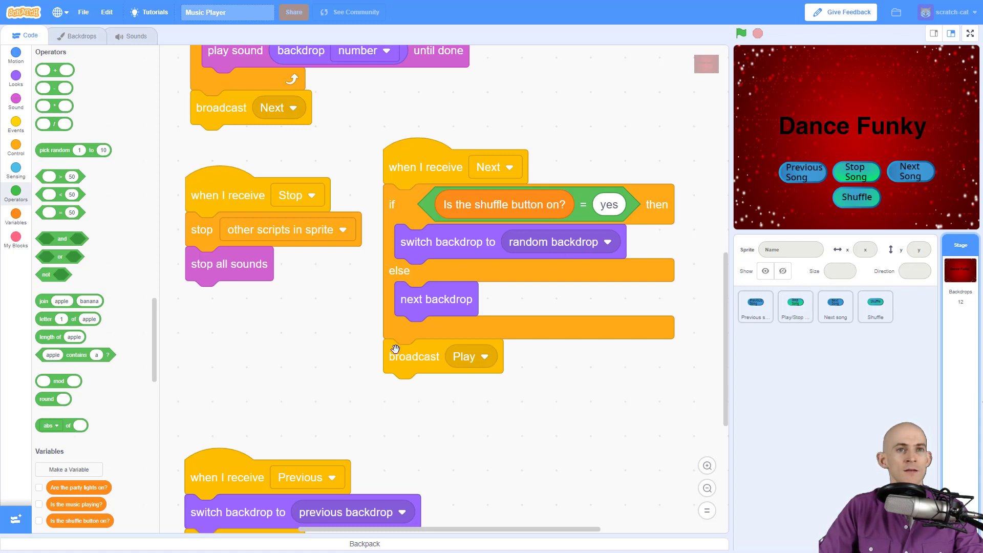
mouse_move(506, 381)
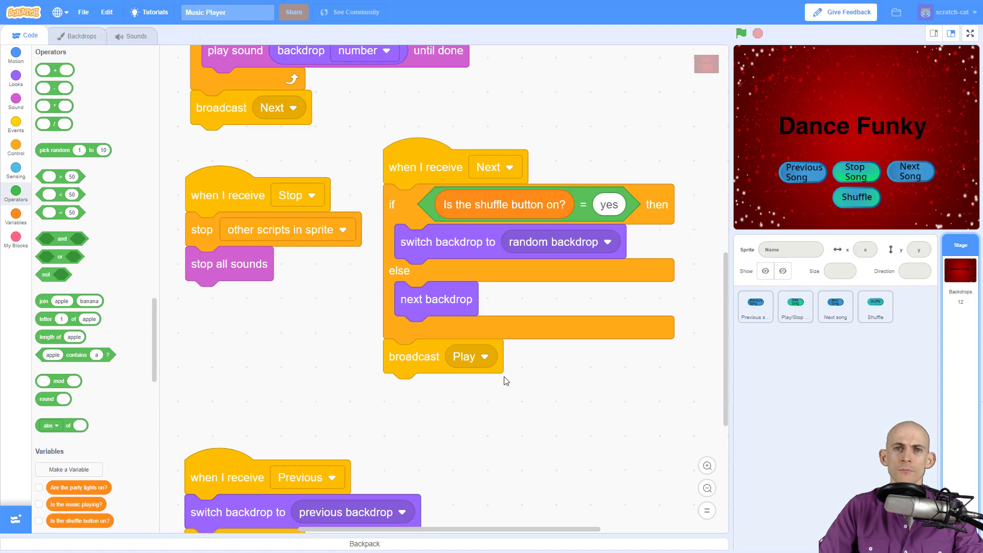
mouse_move(438, 189)
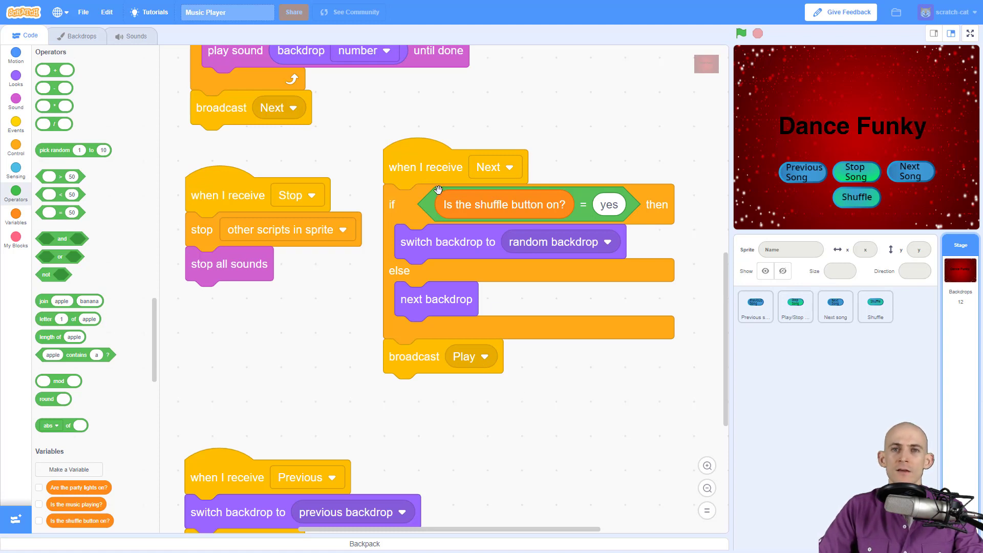
click(874, 306)
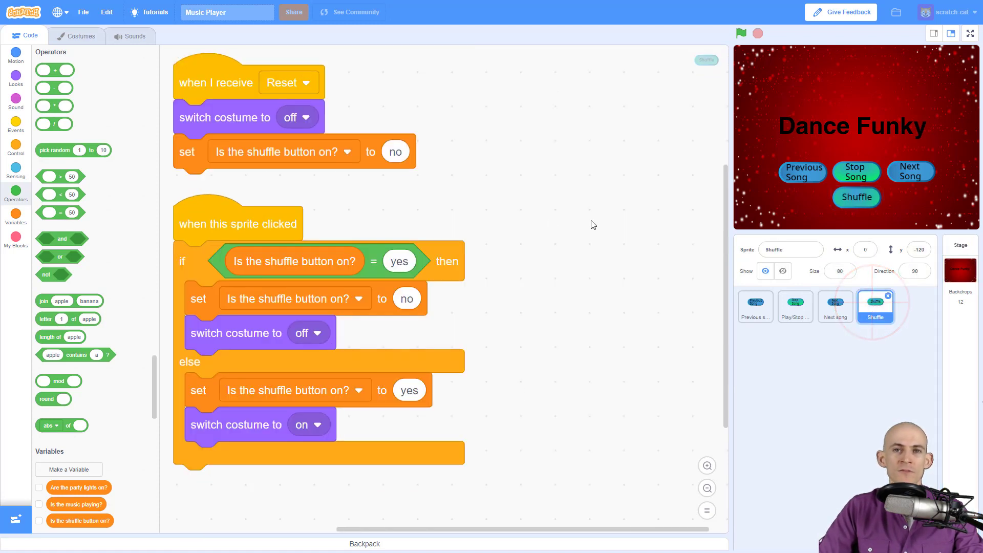